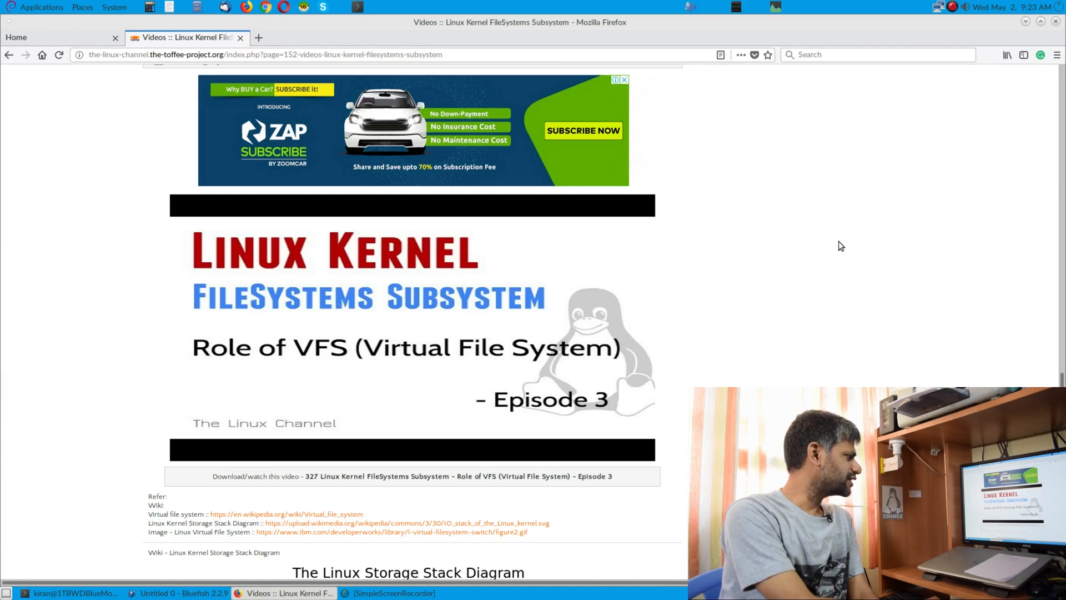
Scroll through the current page, then bring the Bluefish editor window forward
scroll("down", 3)
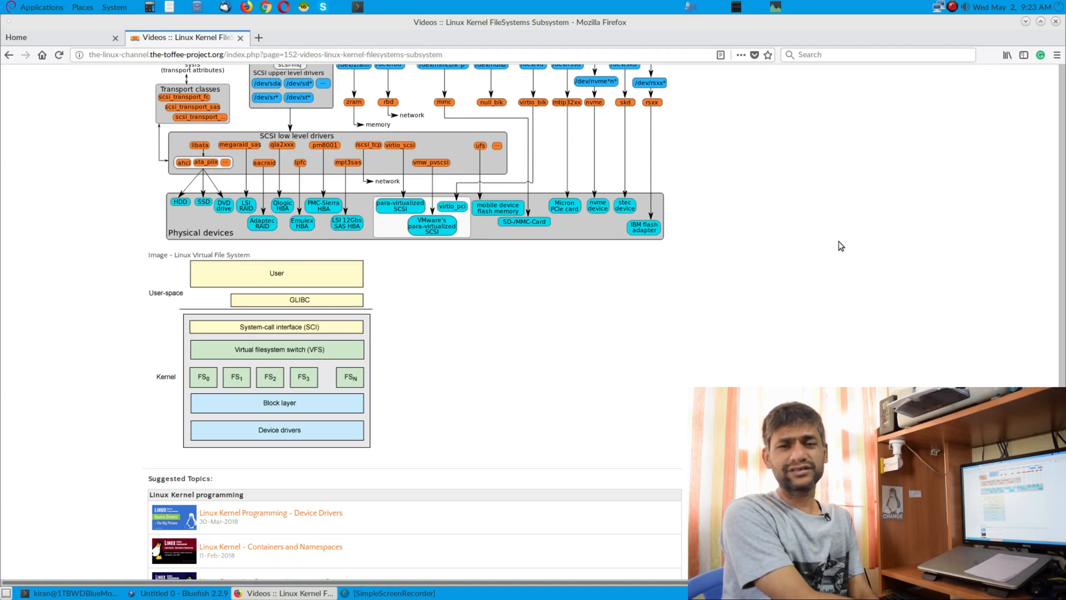
scroll("up", 3)
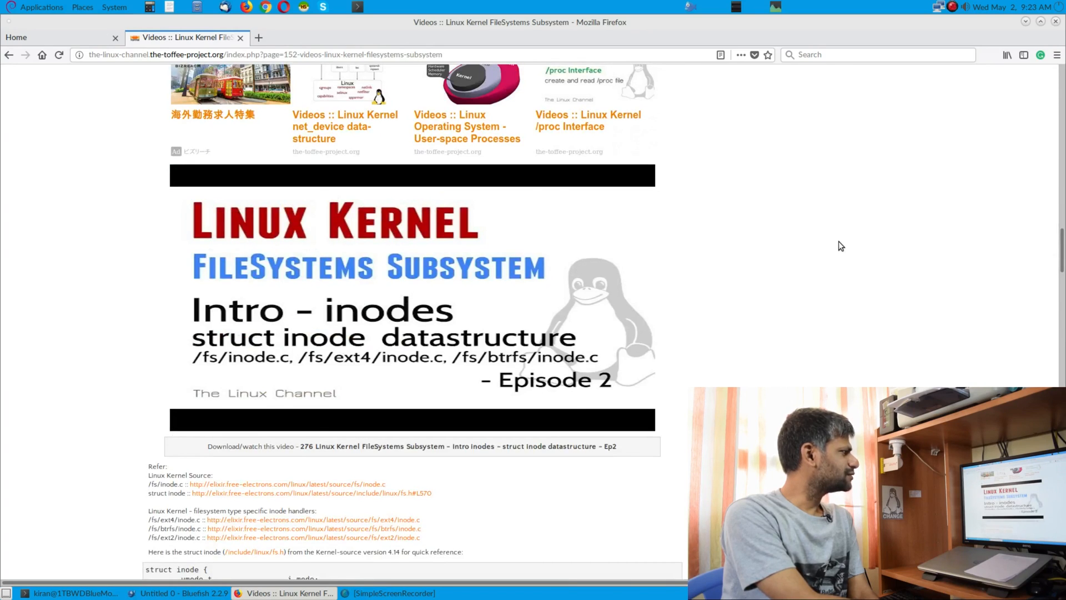
scroll("up", 3)
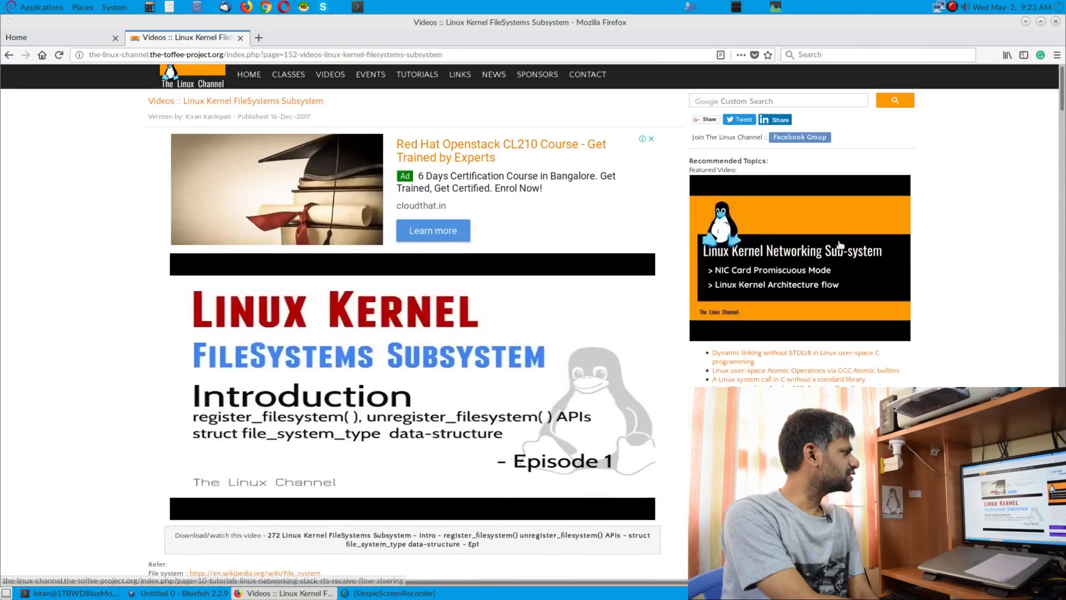
scroll("down", 3)
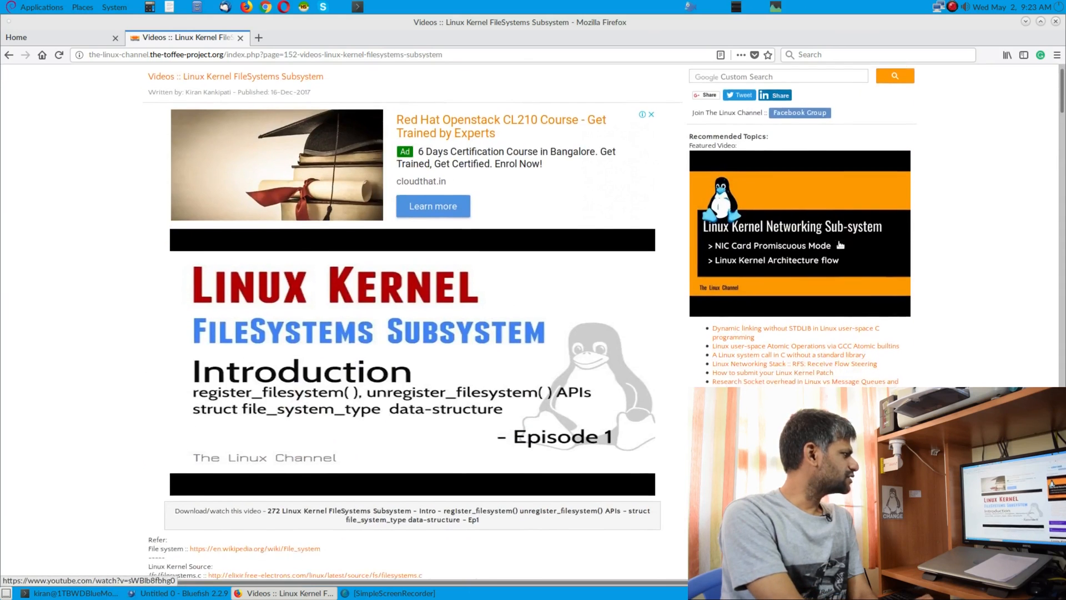
scroll("down", 3)
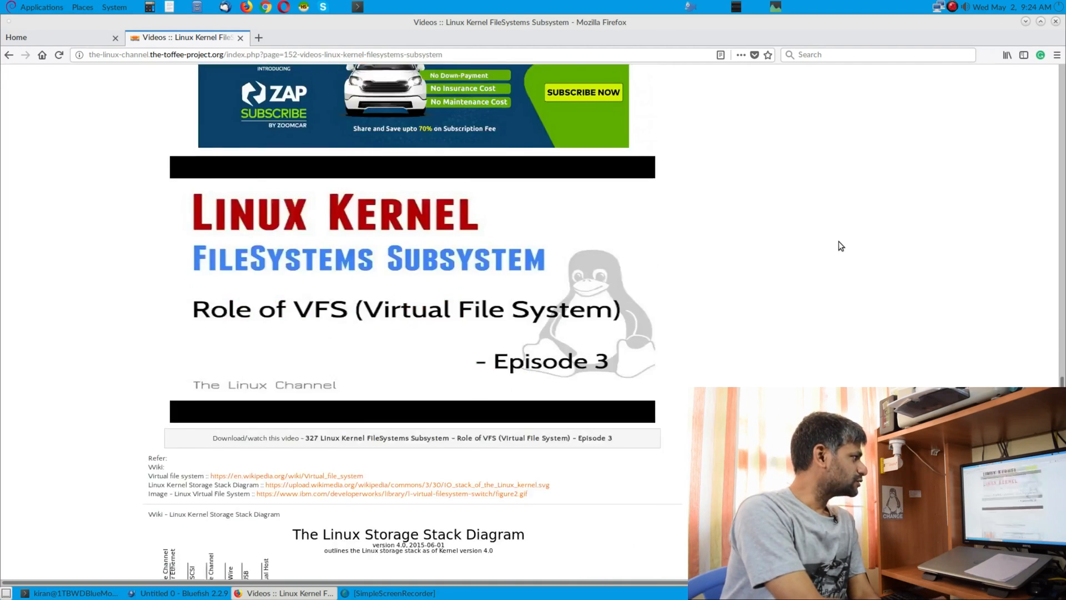
scroll("down", 3)
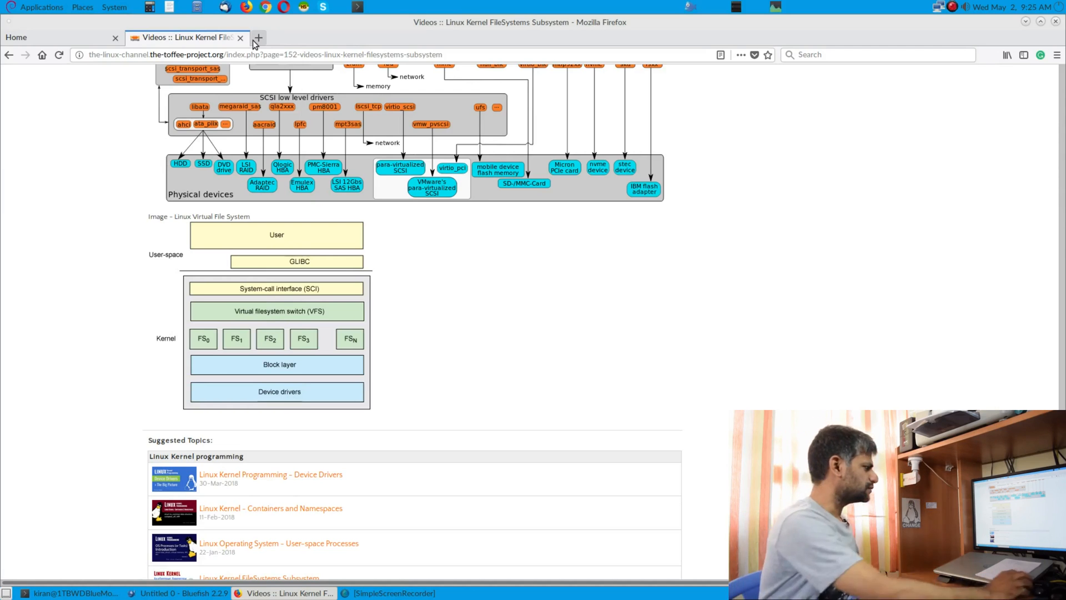
left_click(173, 593)
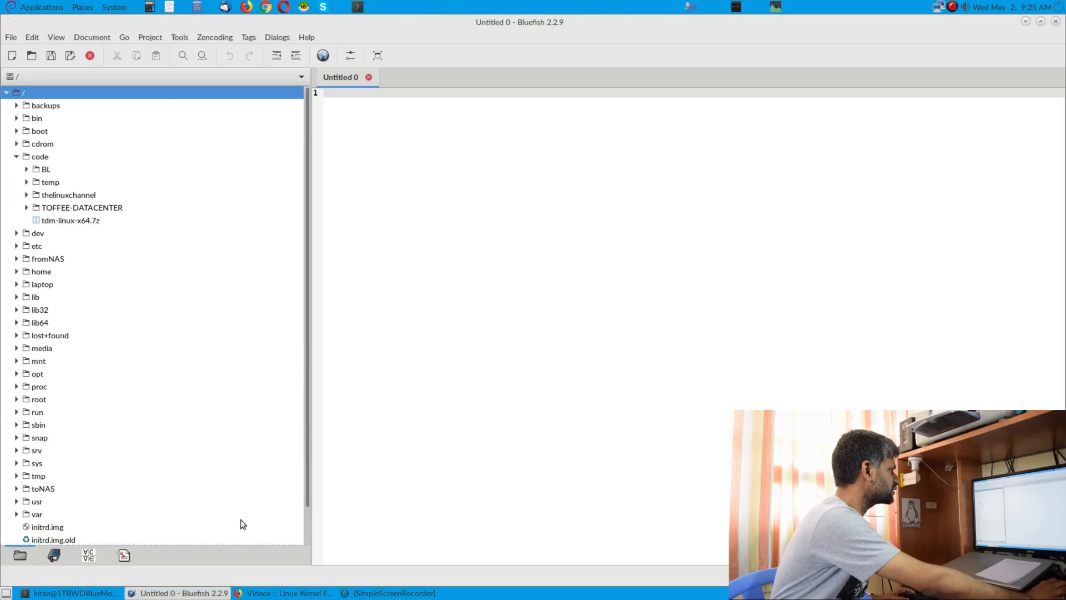
mouse_move(54, 189)
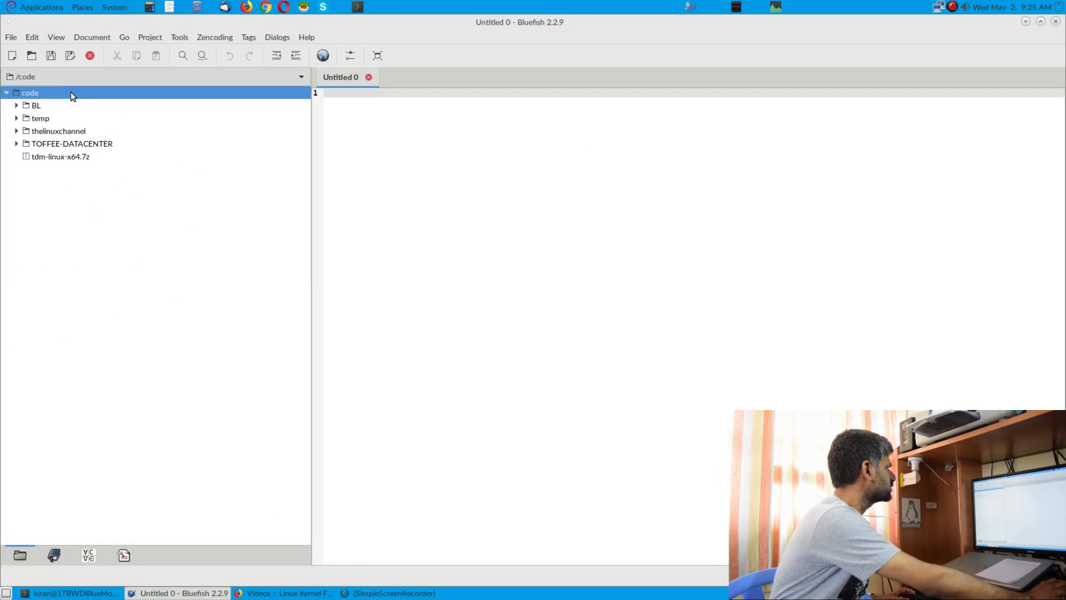
Make kernel-build the base directory of the file browser tree, highlighting the tlc-trace kernel package
right_click(56, 131)
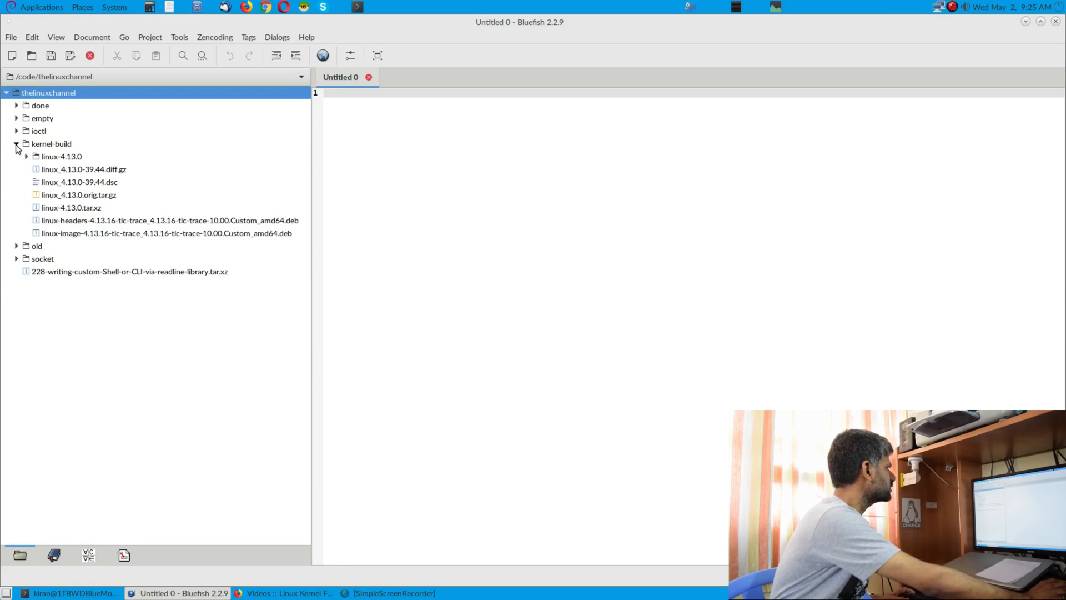
right_click(53, 143)
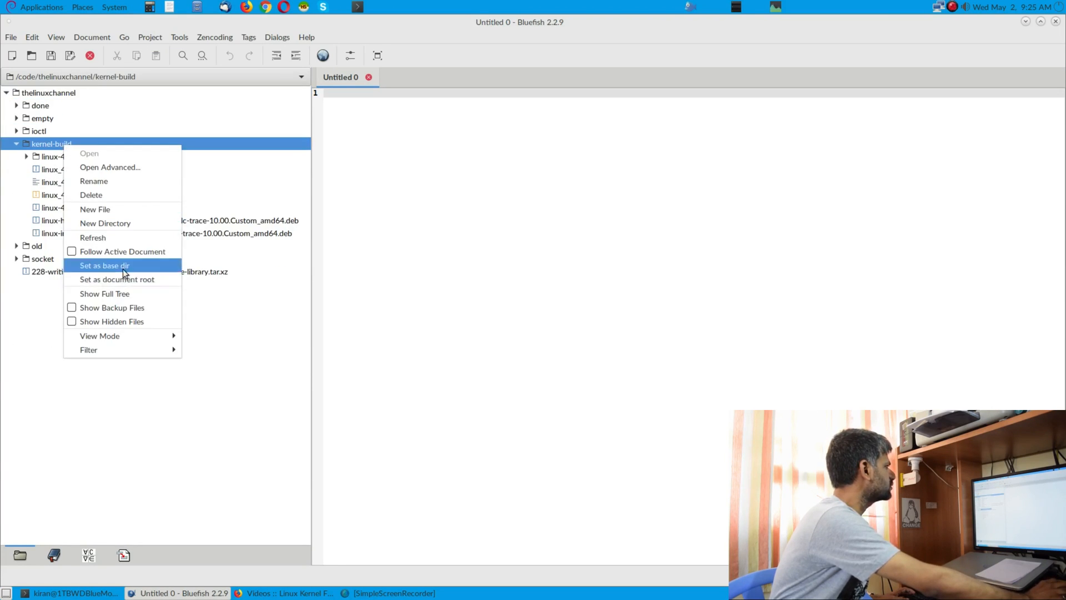
left_click(105, 265)
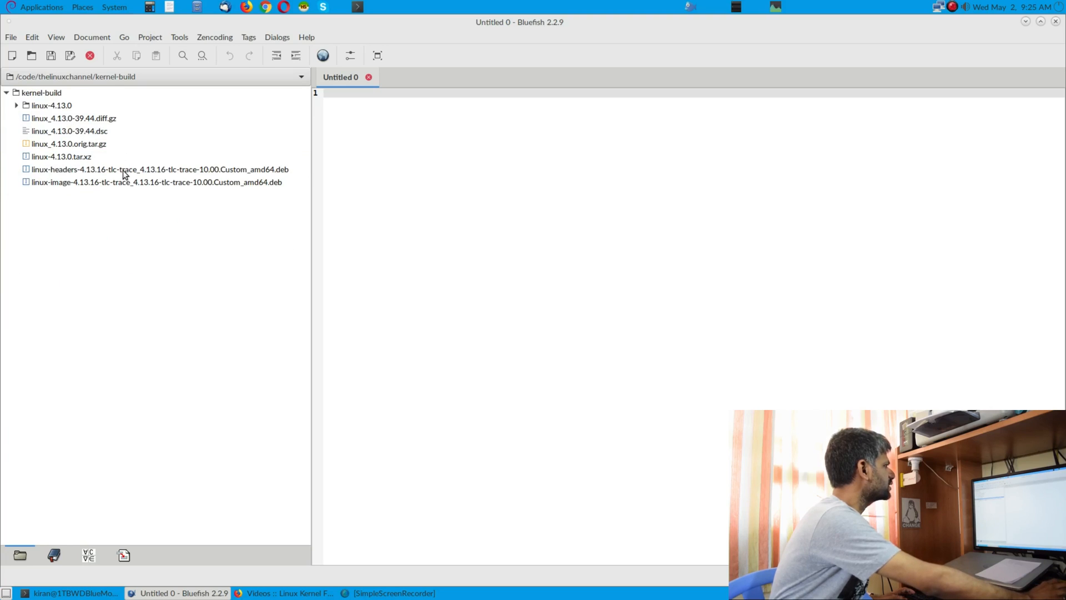
left_click(129, 182)
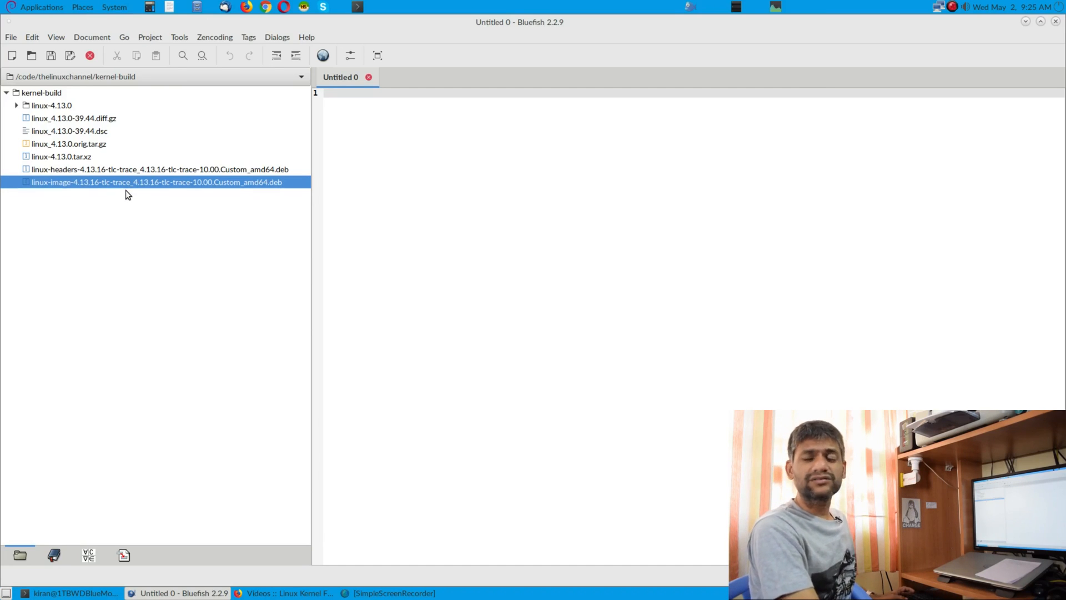
Expand linux-4.13.0 and fs and scroll the tree down until namei.c is listed
key("Alt+Tab")
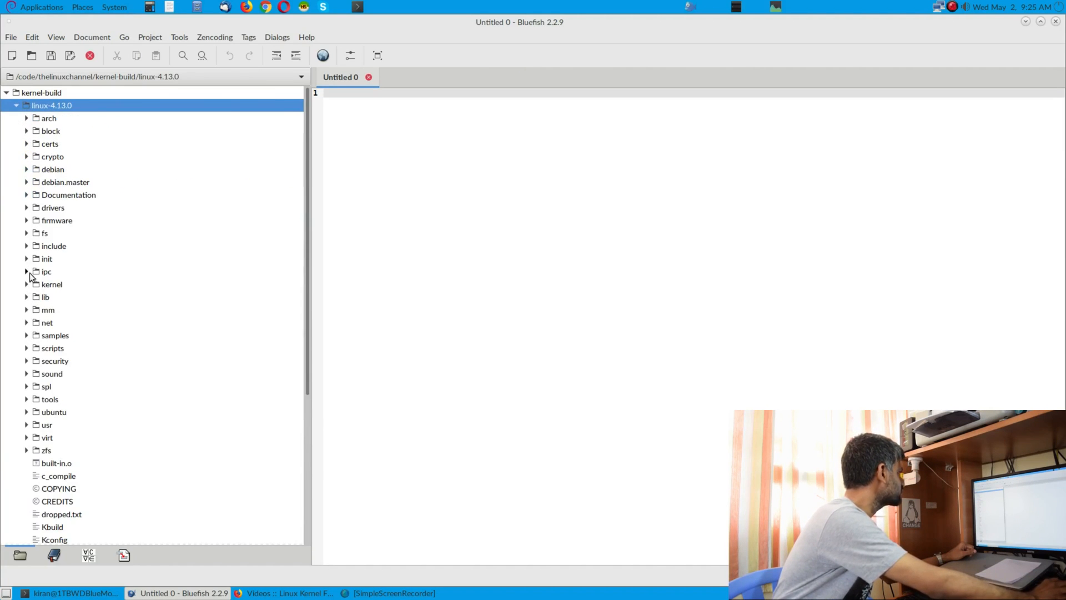
scroll("down", 3)
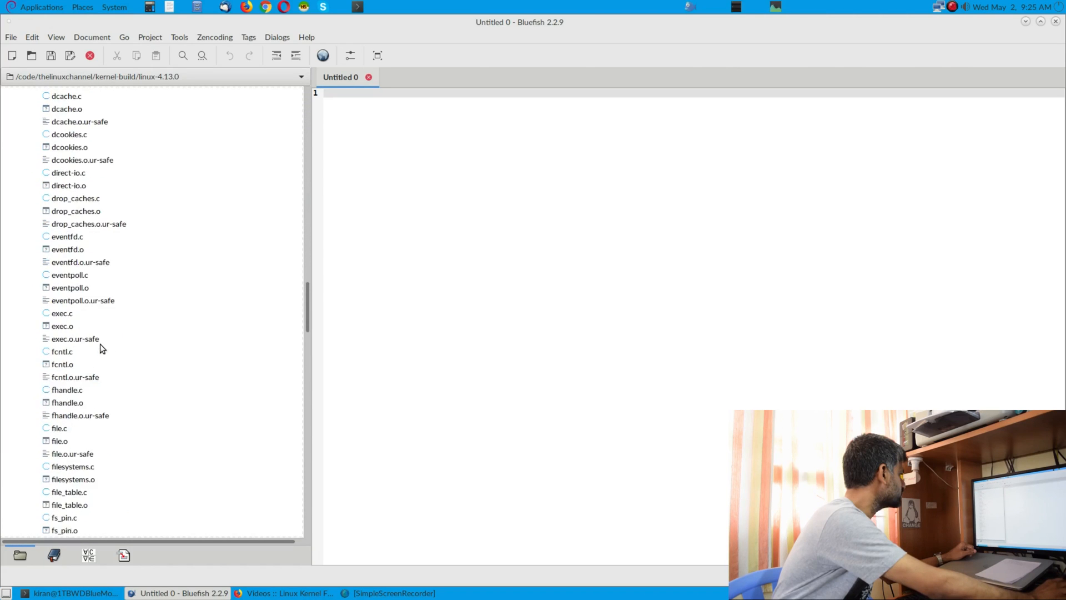
scroll("down", 3)
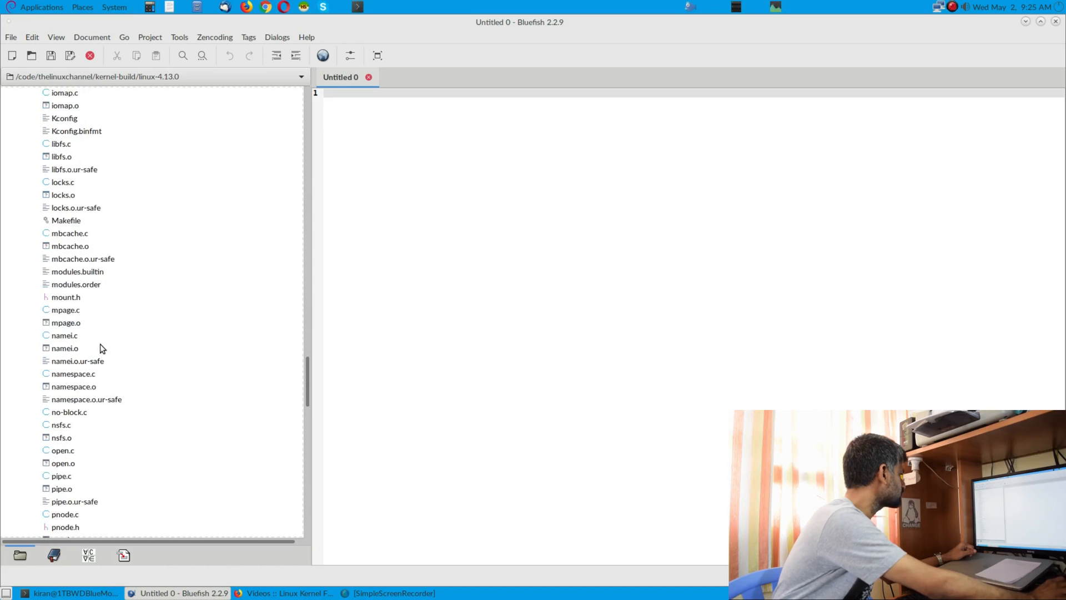
scroll("down", 3)
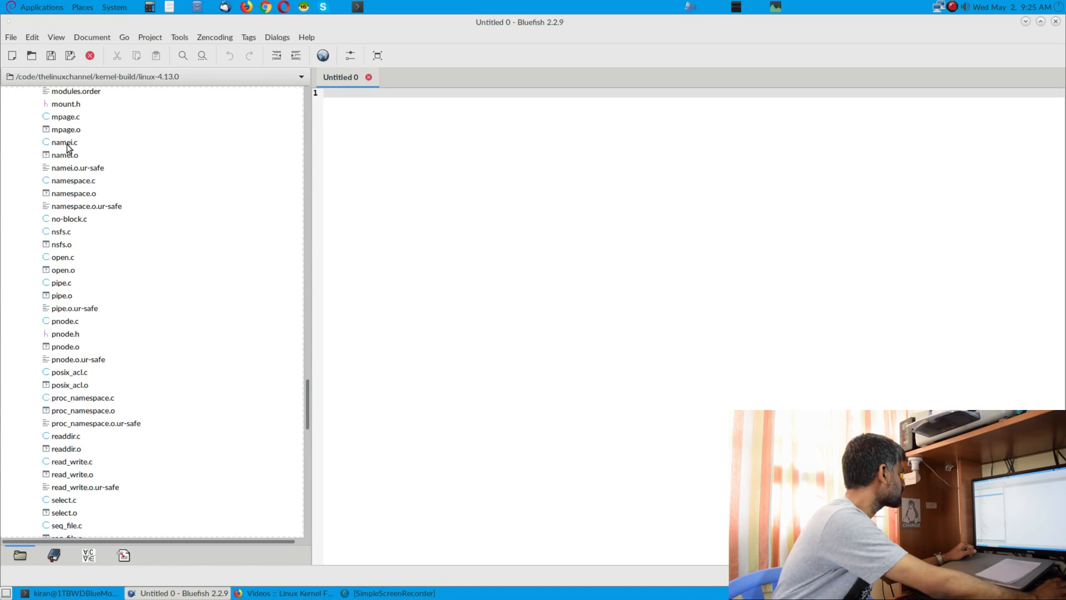
Open namei.c in the editor and search it for "TLC"
double_click(61, 143)
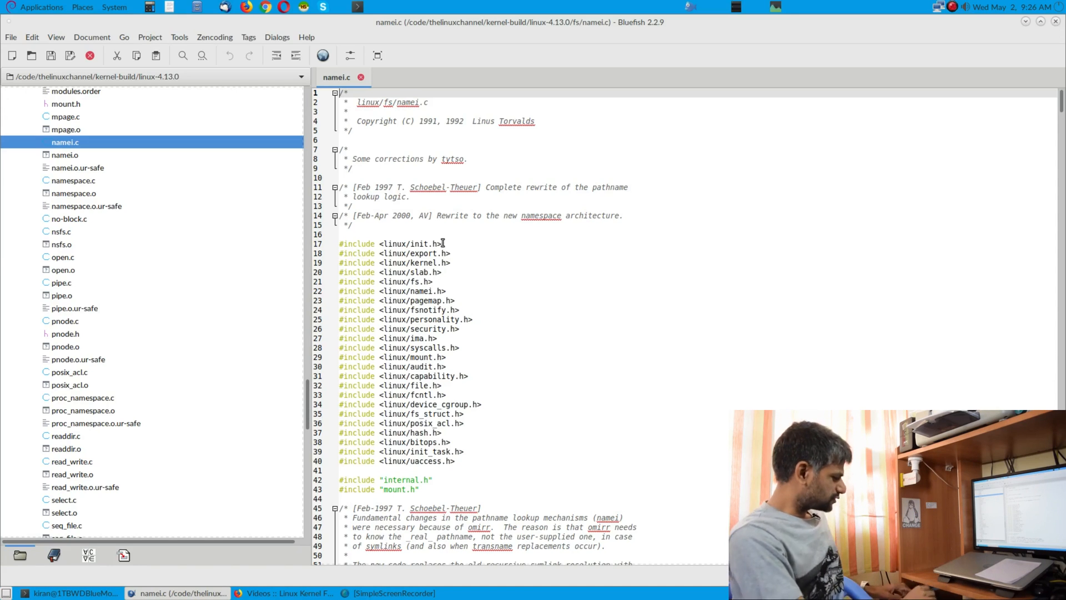
key("ctrl+f")
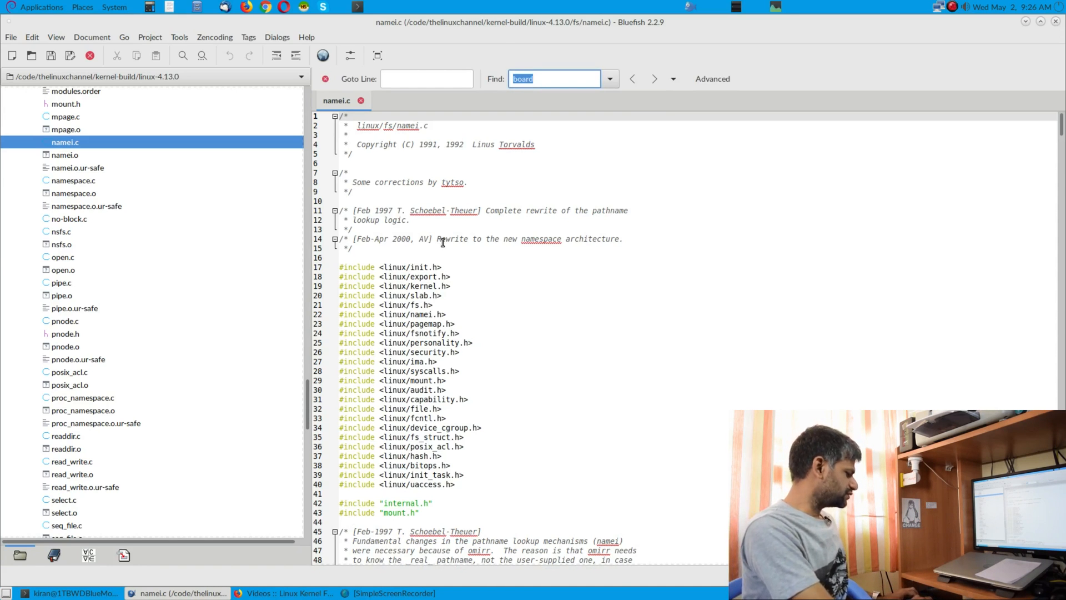
type("TLC")
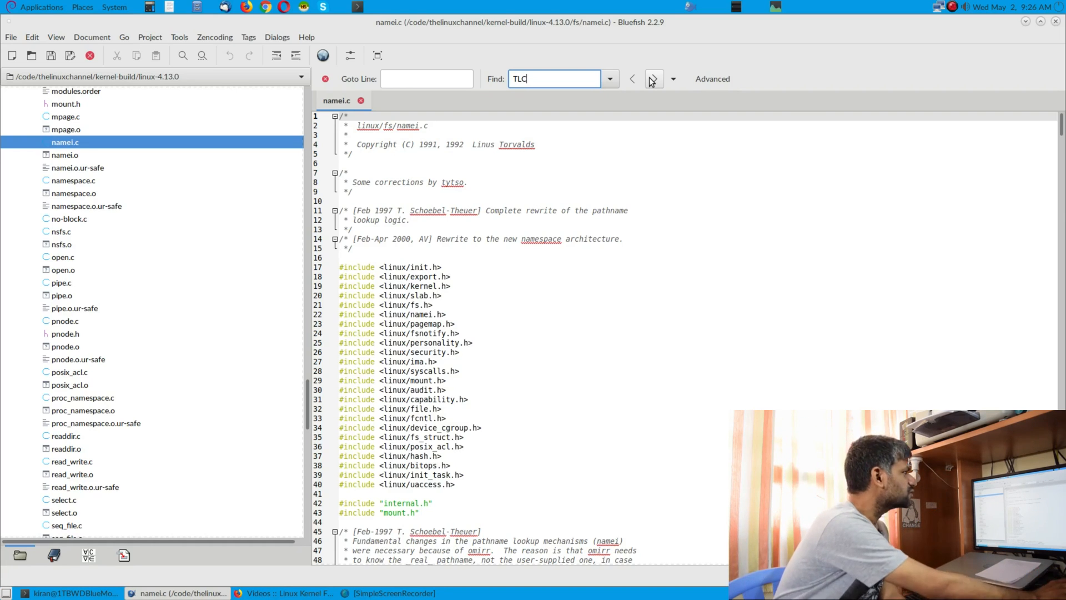
Step to the TLC FS Subsystem trace printk inside vfs_mkdir around line 3782
left_click(653, 78)
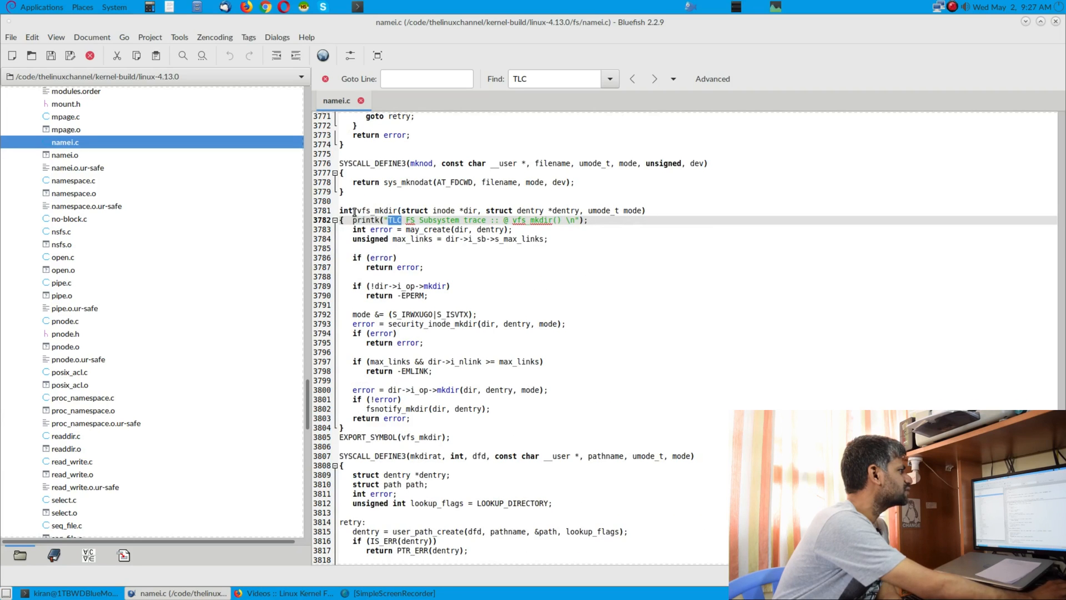
left_click(654, 77)
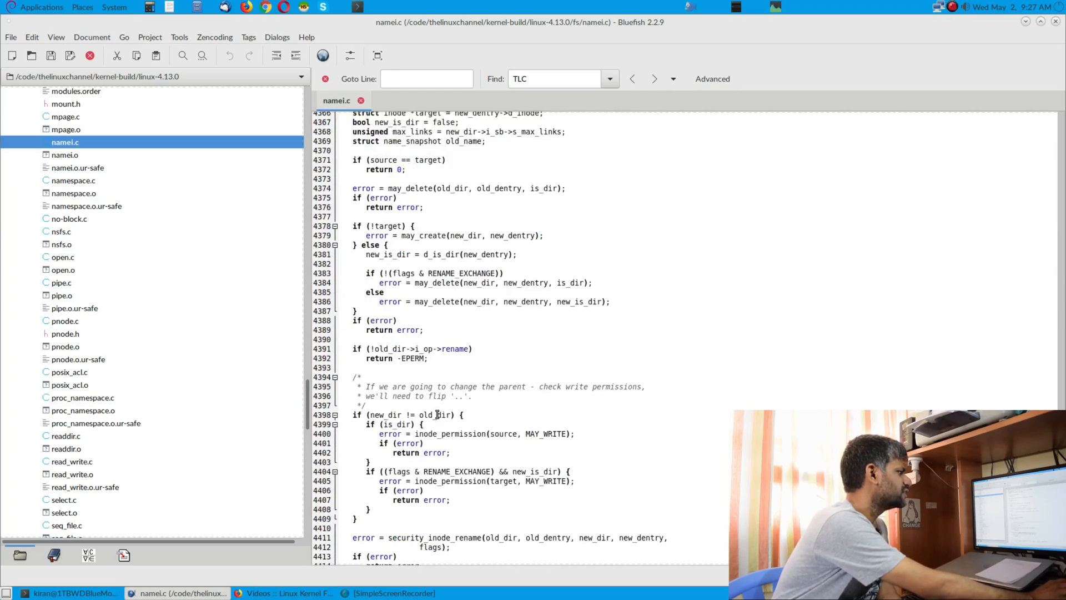
scroll("down", 3)
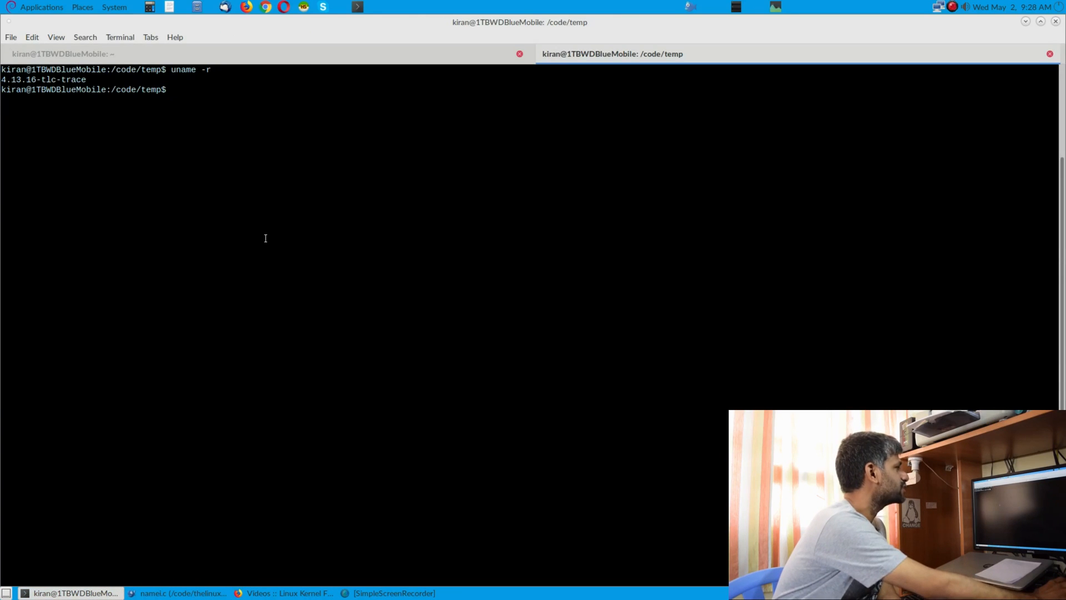
Run tail -f /var/log/kern.log in the home terminal to follow the vfs_rename() trace lines
left_click(61, 53)
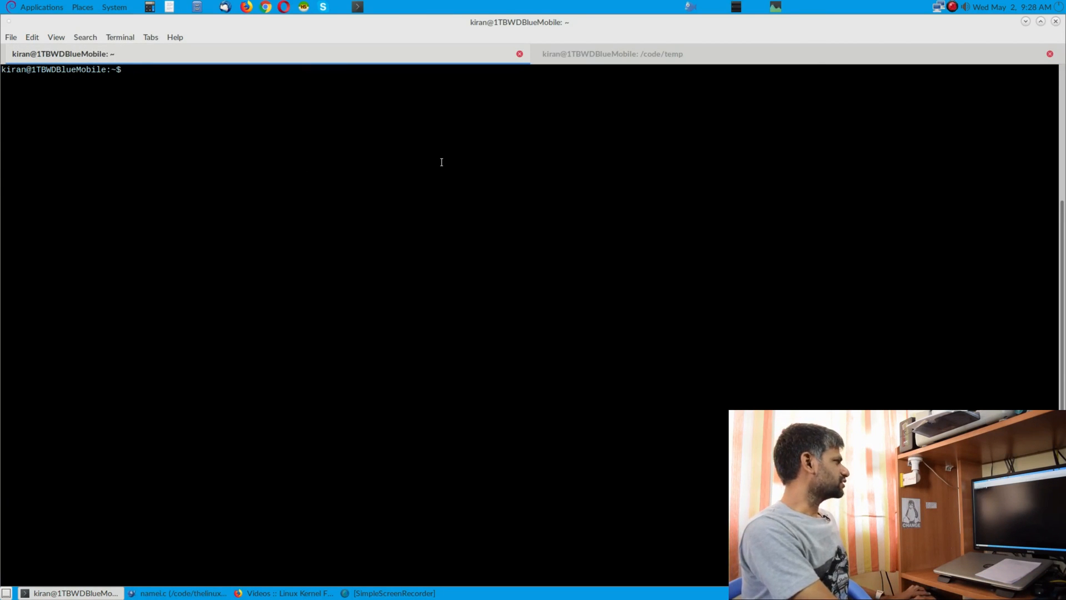
type("tail -f")
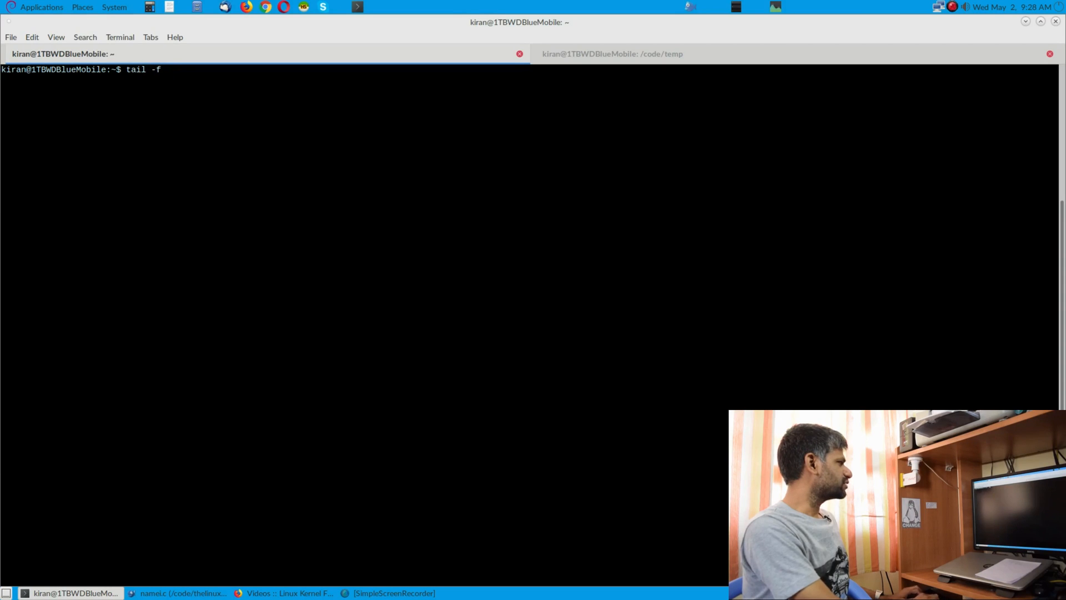
type("/var/log/me")
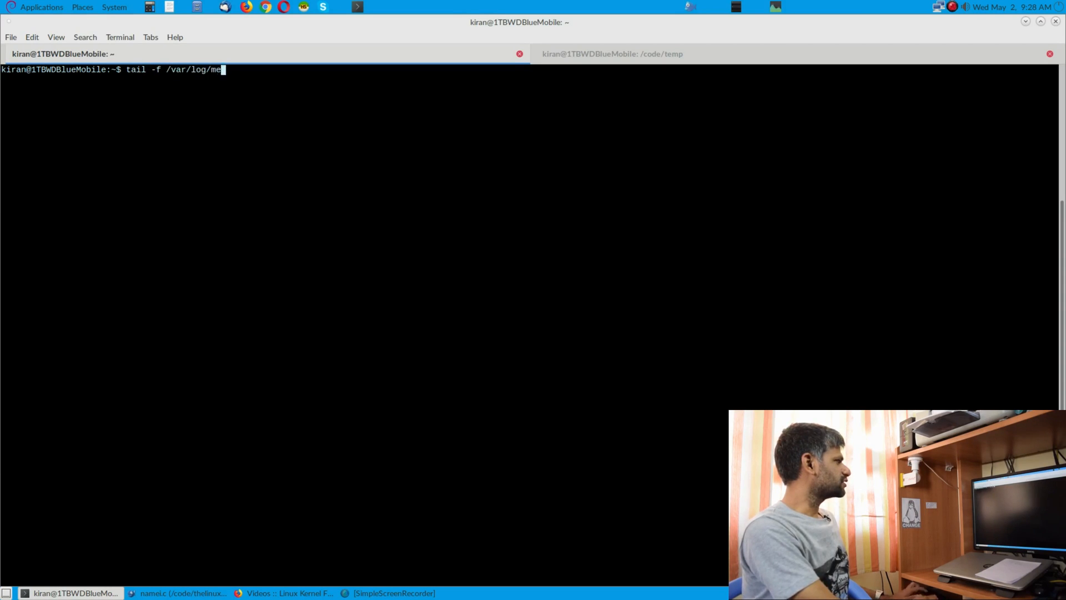
key("BackSpace")
type("kern.log")
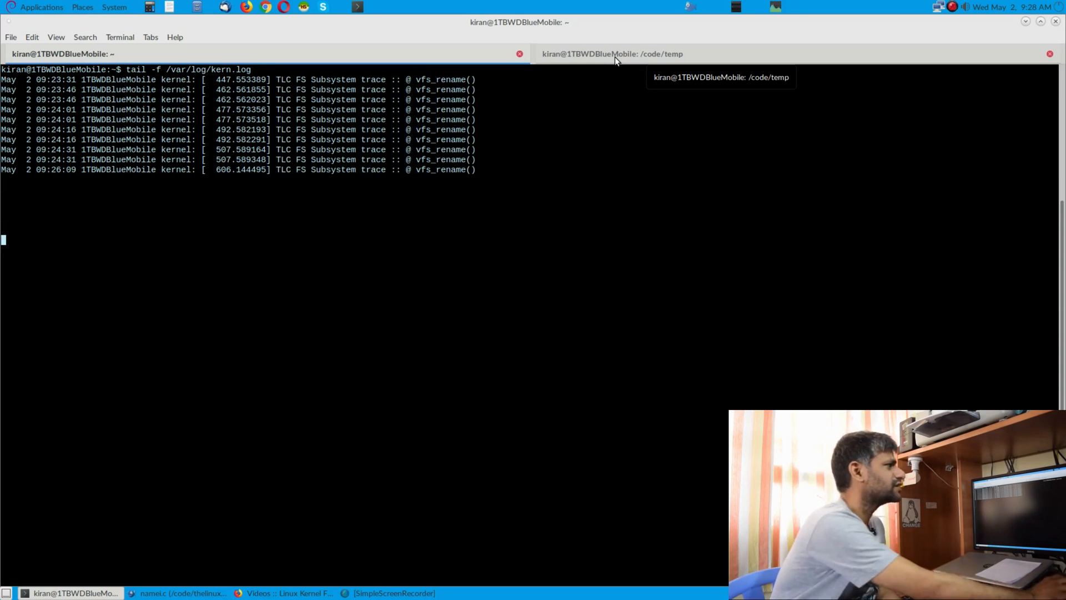
In the /code/temp terminal, change to / and list its contents
left_click(617, 53)
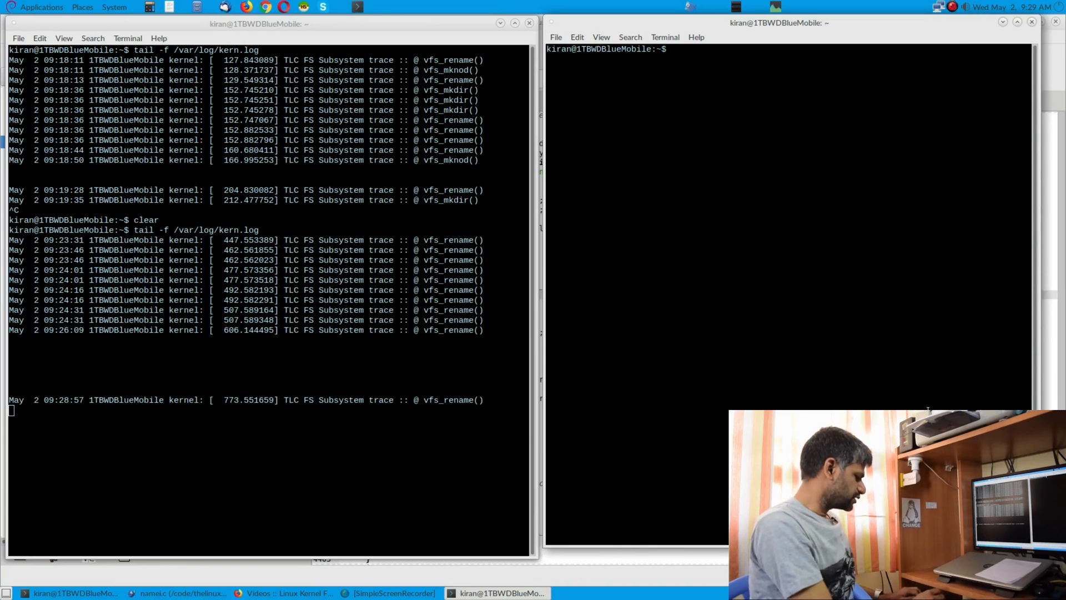
type("cd /code/temp/")
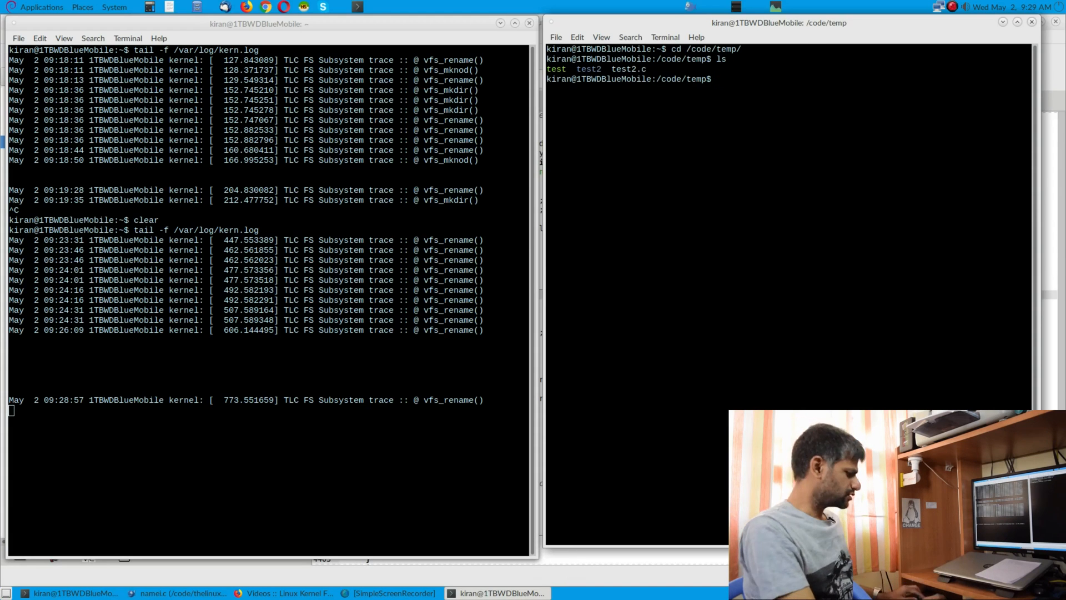
type("ls -l")
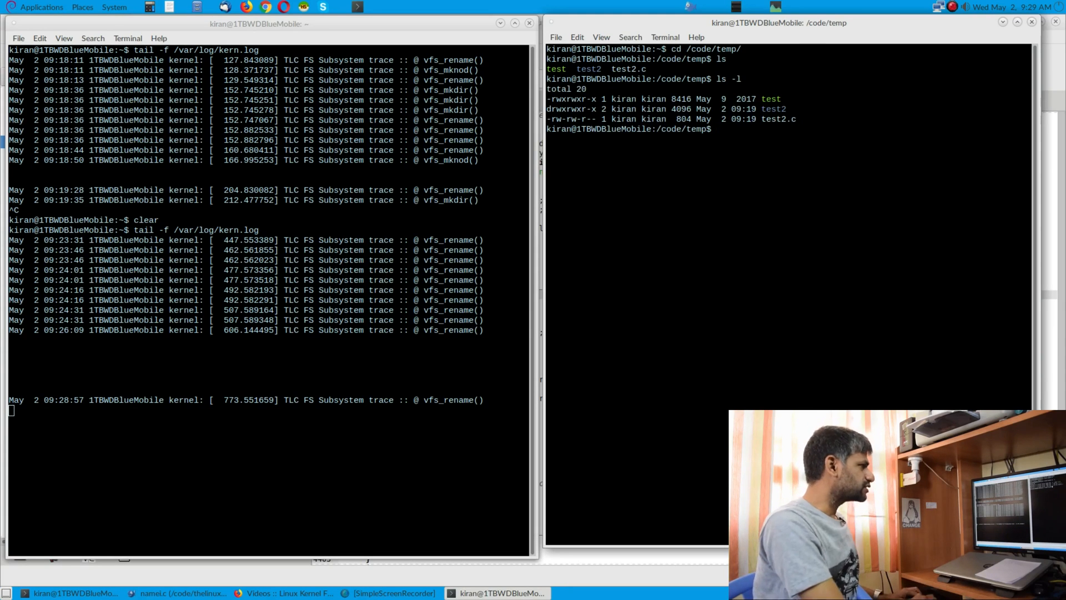
Create test directories with mkdir and rename test3 to test4, producing vfs_mkdir() and vfs_rename() traces
type("mkdir test")
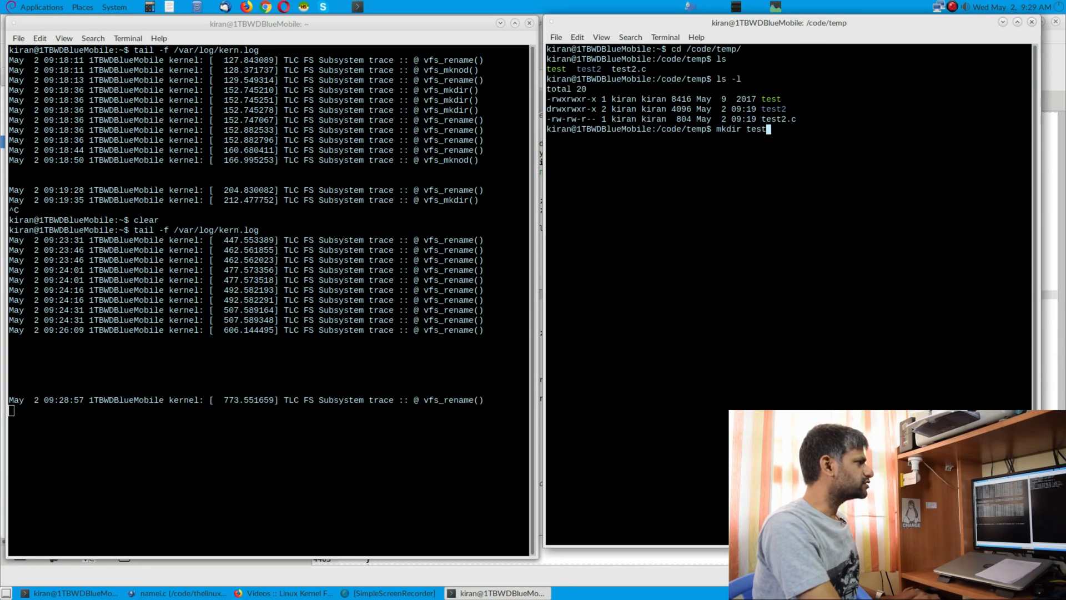
type("2")
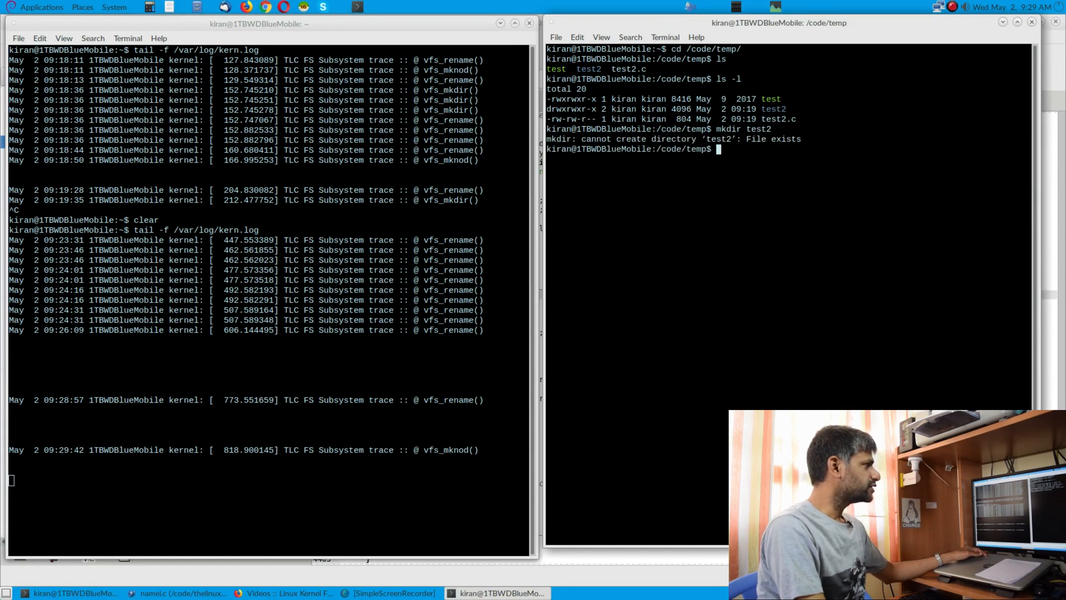
type("mkdir test2")
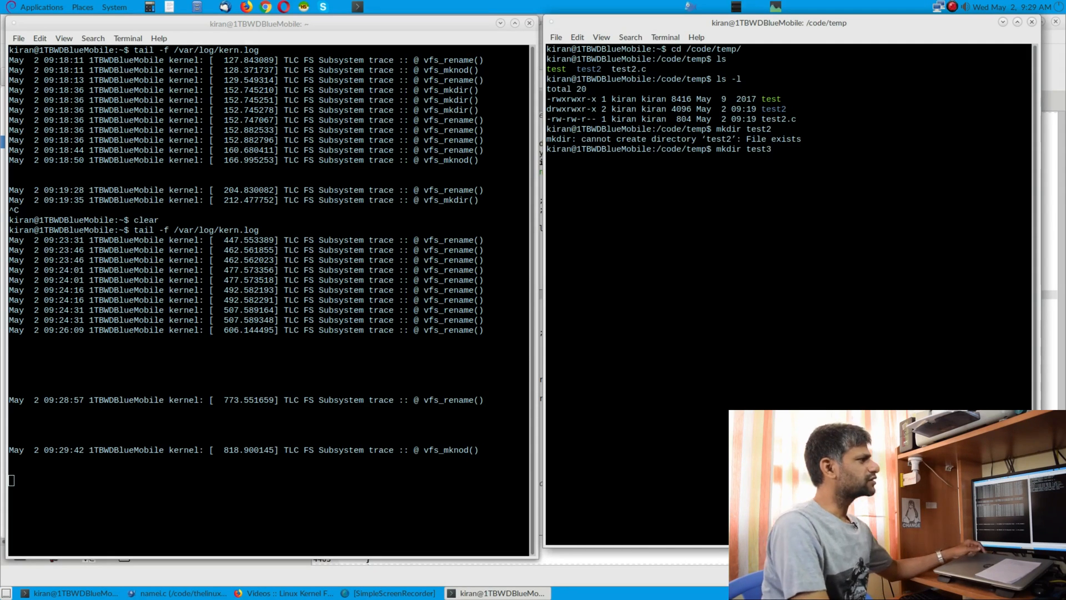
key("Return")
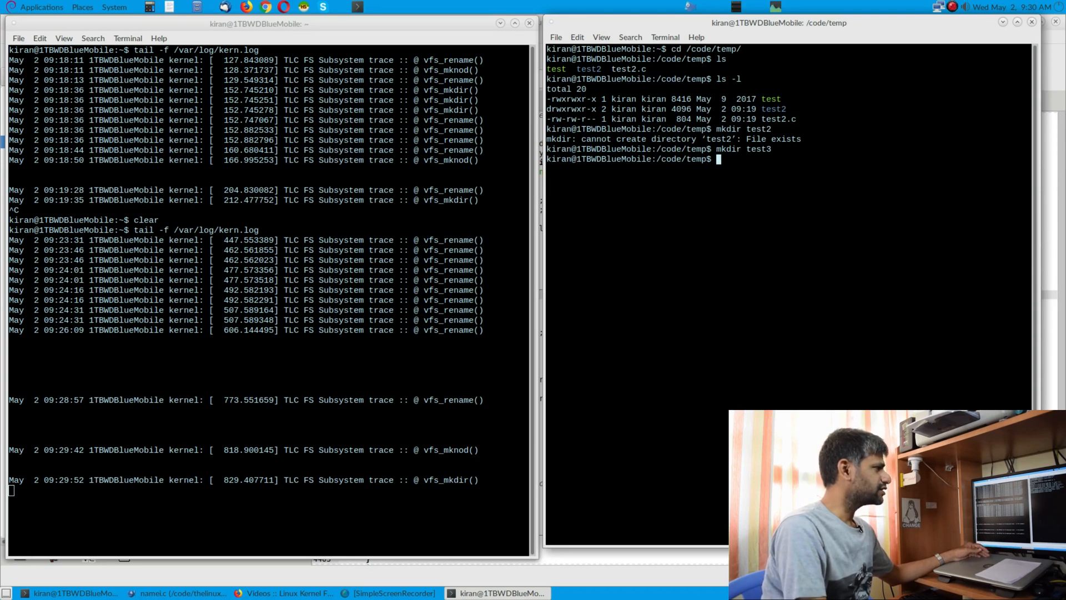
type("mkdir test3")
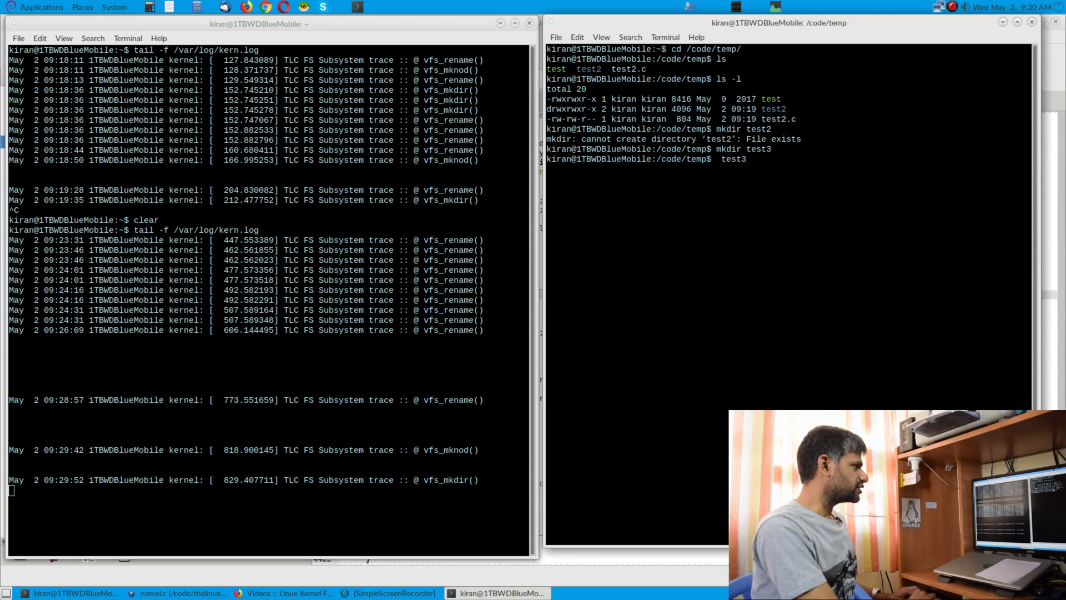
type("mv test3 test4")
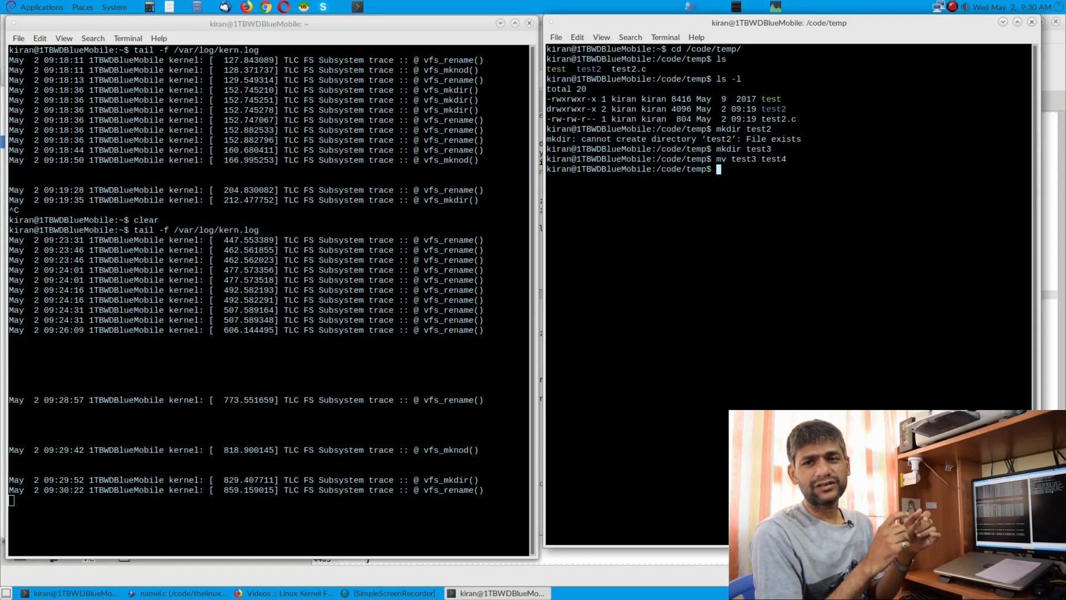
Run sudo mknod /dev/test556 c 44 0 so the log records a vfs_mknod() trace
type("sudo")
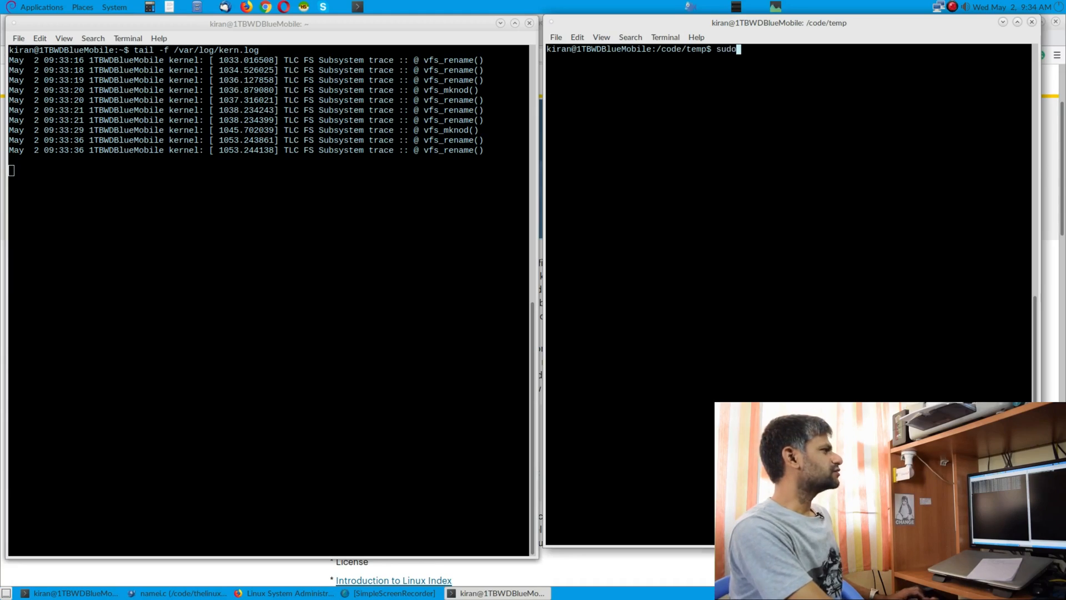
type("mknod")
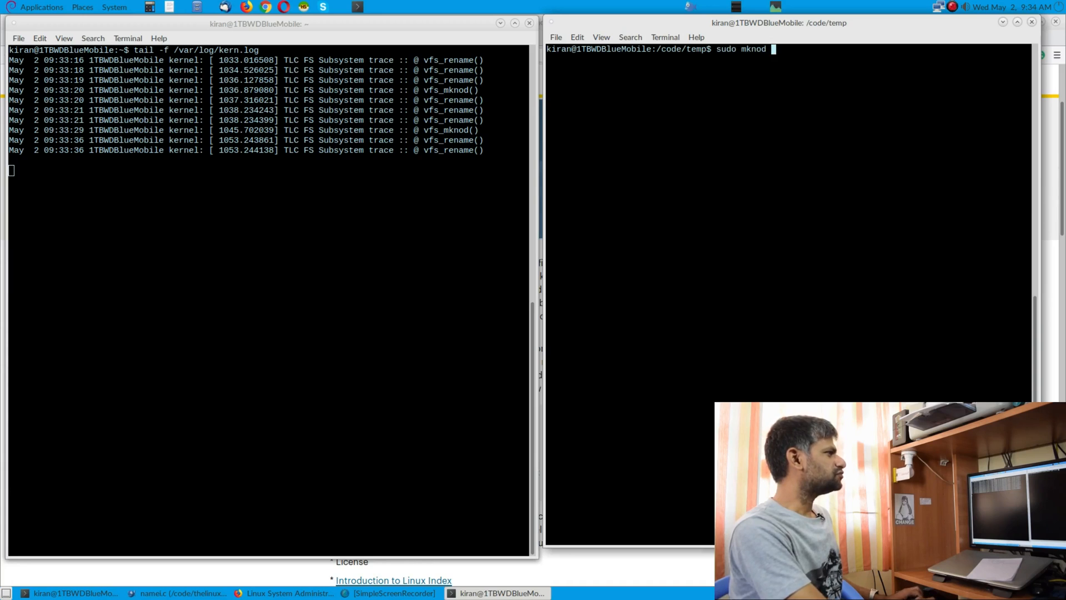
type("/dev/")
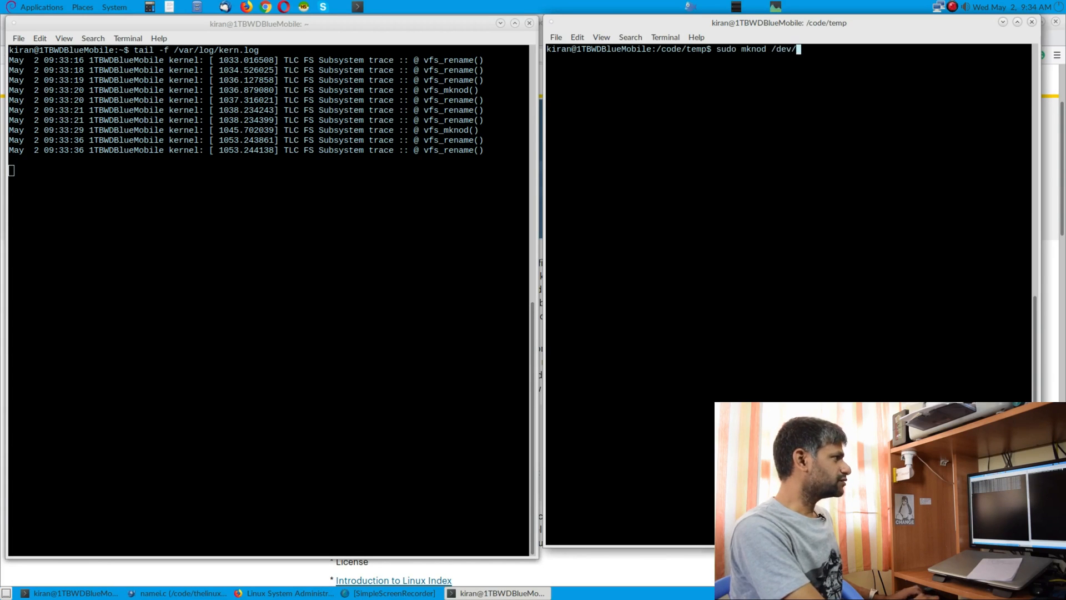
type("test556")
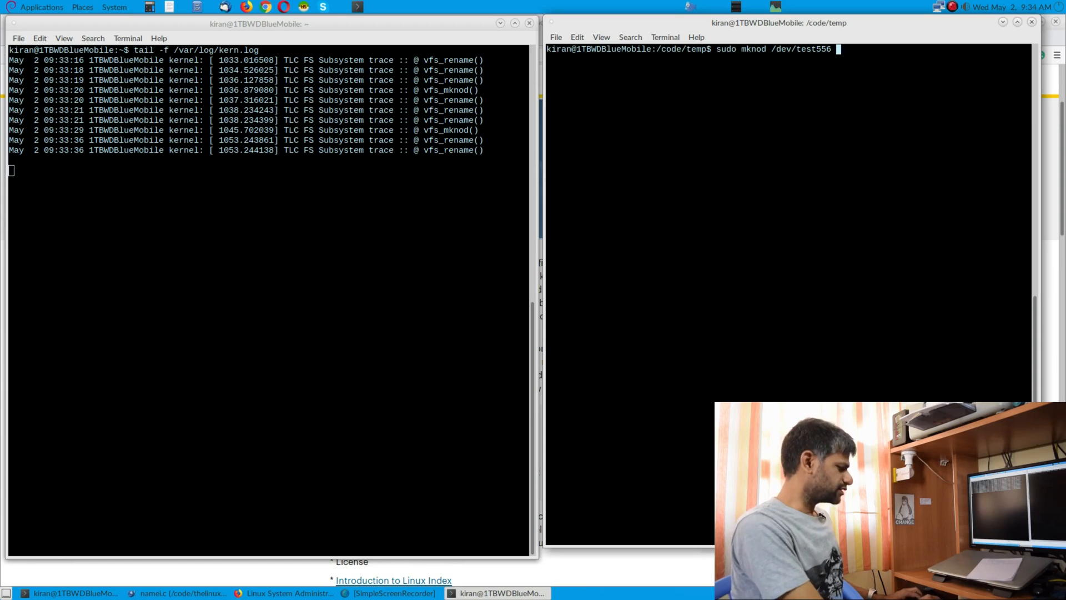
type("c")
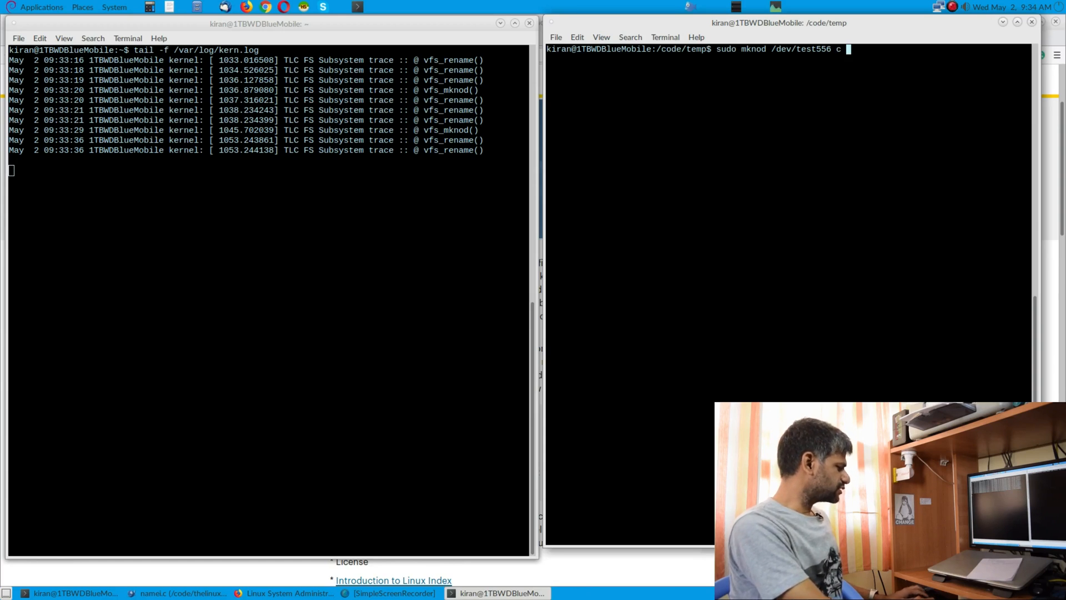
type("44 0")
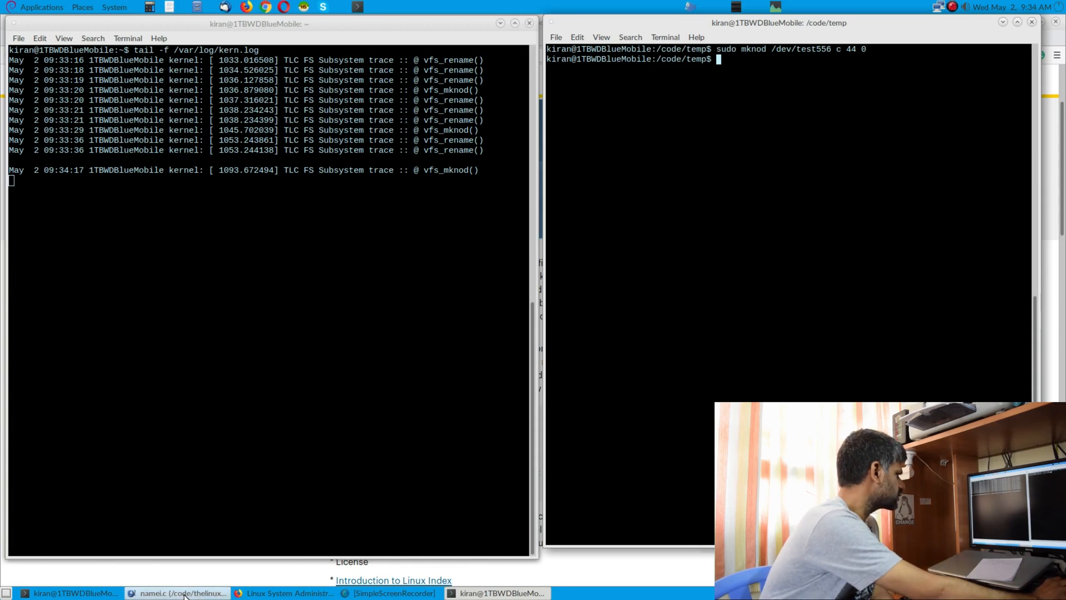
Bring up namei.c in Bluefish at vfs_rename with its TLC FS Subsystem printk line
left_click(180, 593)
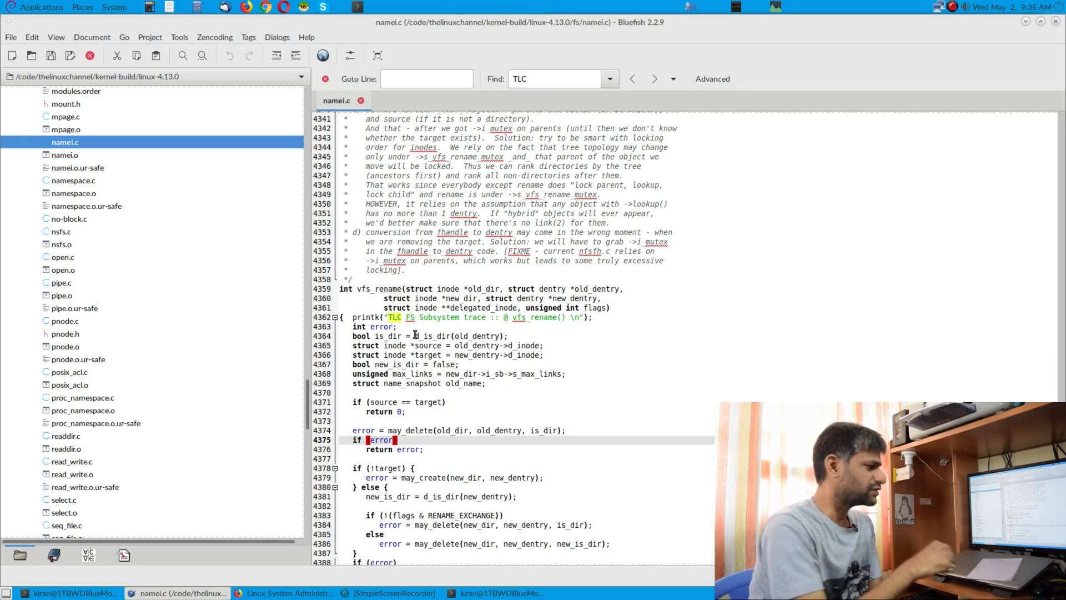
Open fs/namei.c of Linux v4.16.6 on Bootlin Elixir and scroll toward the vfs_rename_mutex comments
left_click(278, 593)
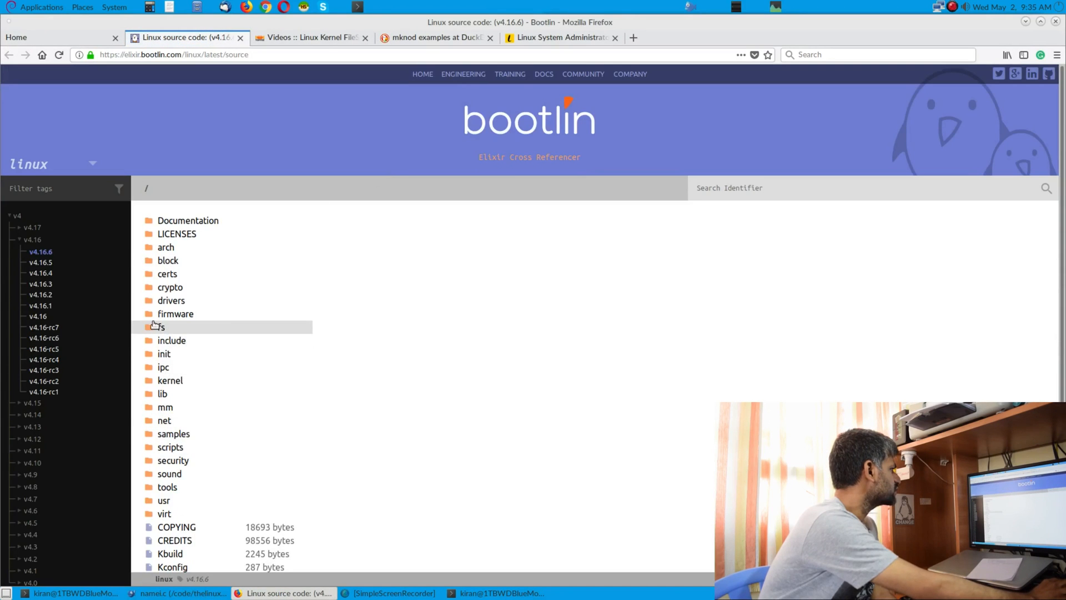
left_click(162, 326)
type("name")
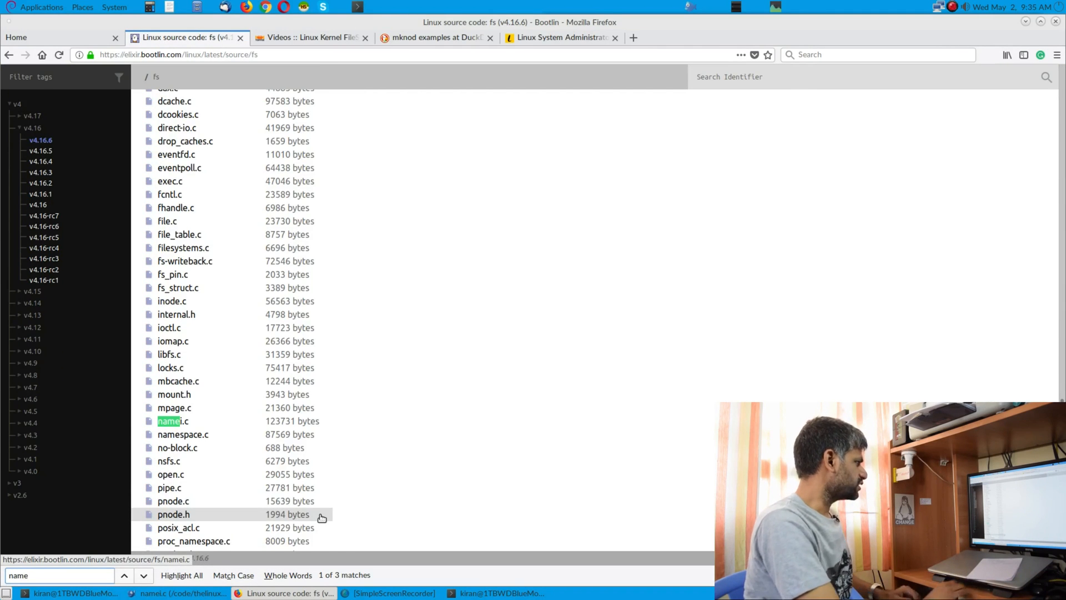
left_click(169, 421)
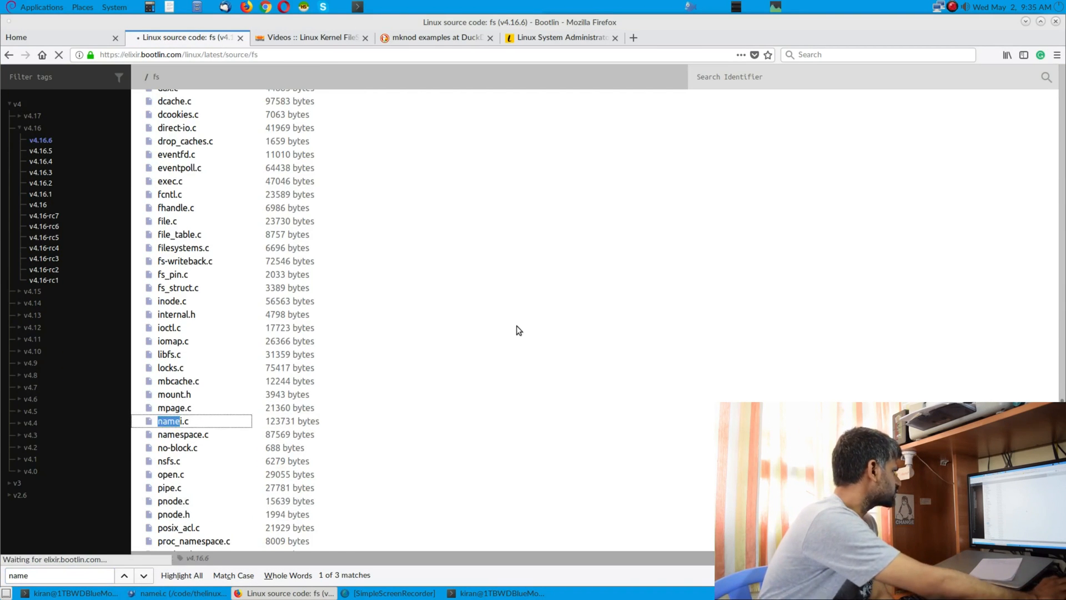
left_click(173, 421)
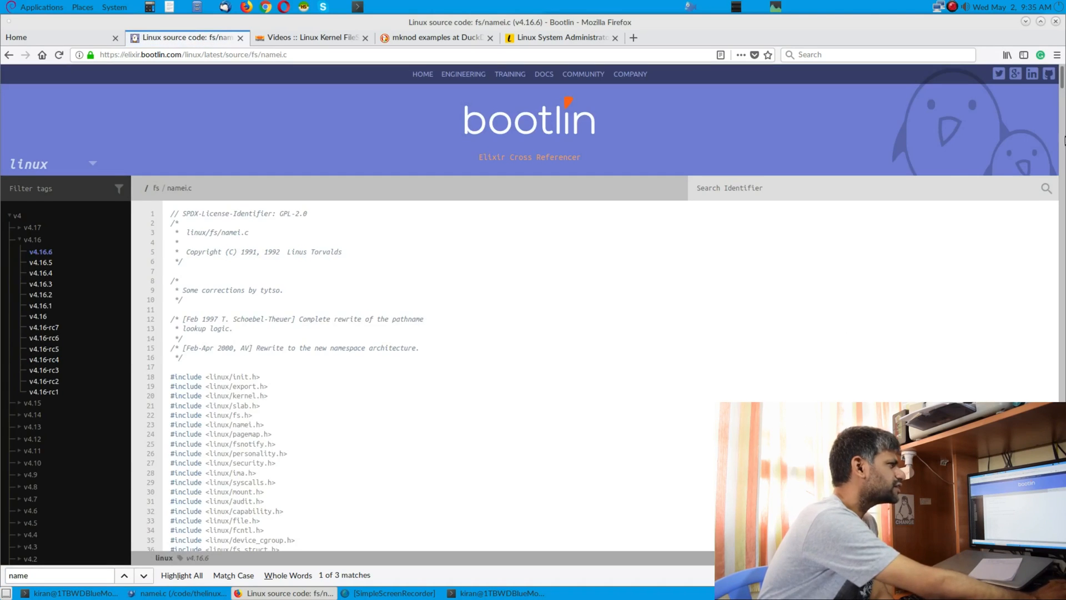
scroll("down", 3)
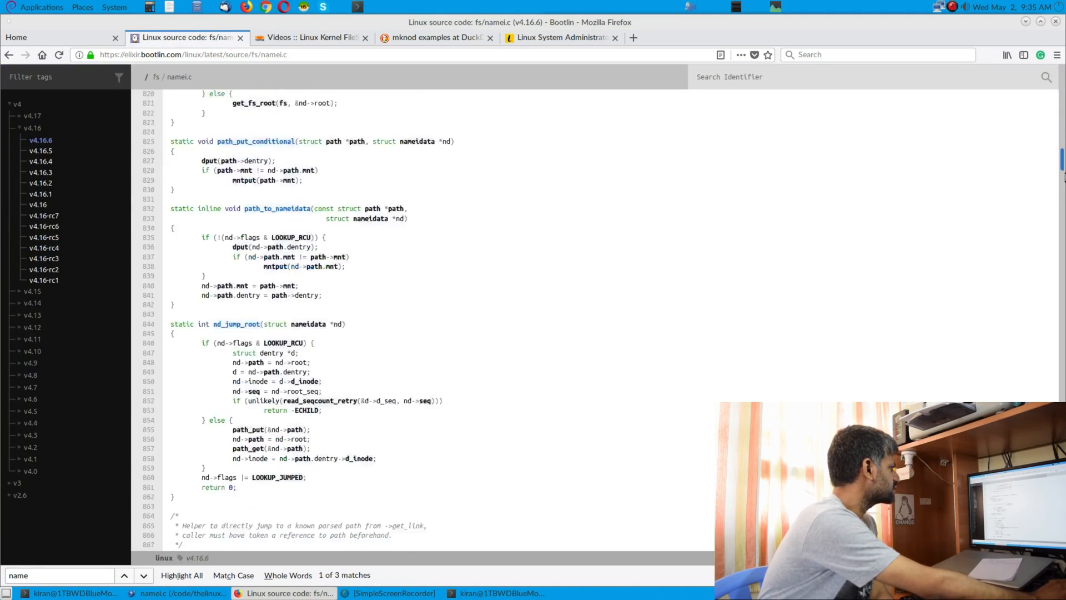
scroll("down", 3)
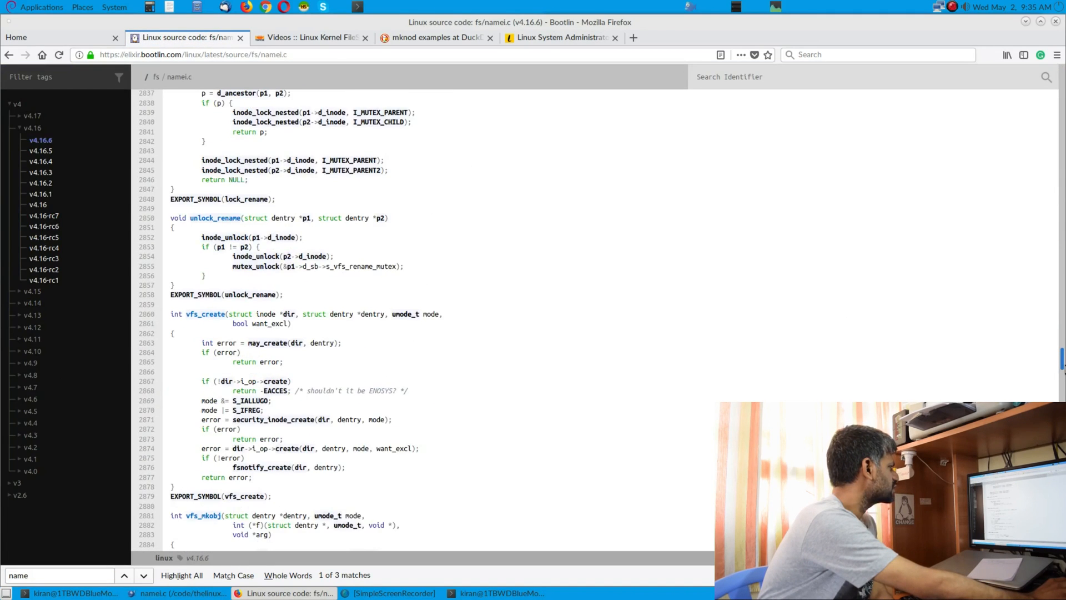
scroll("down", 3)
type("vfs_")
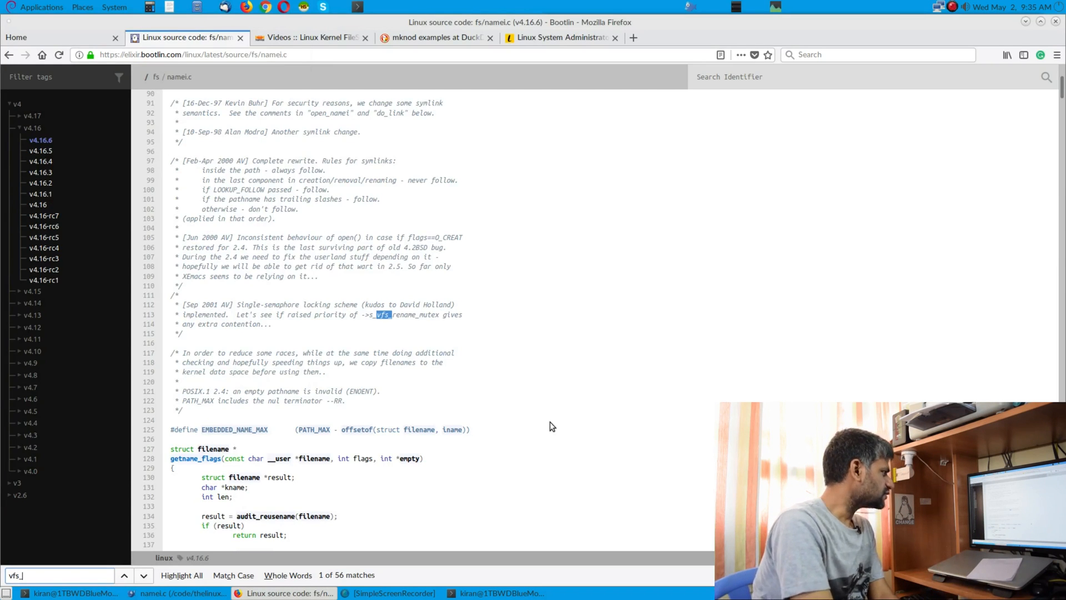
Step through the early vfs_ matches in namei.c up to the vfs_create call
left_click(144, 575)
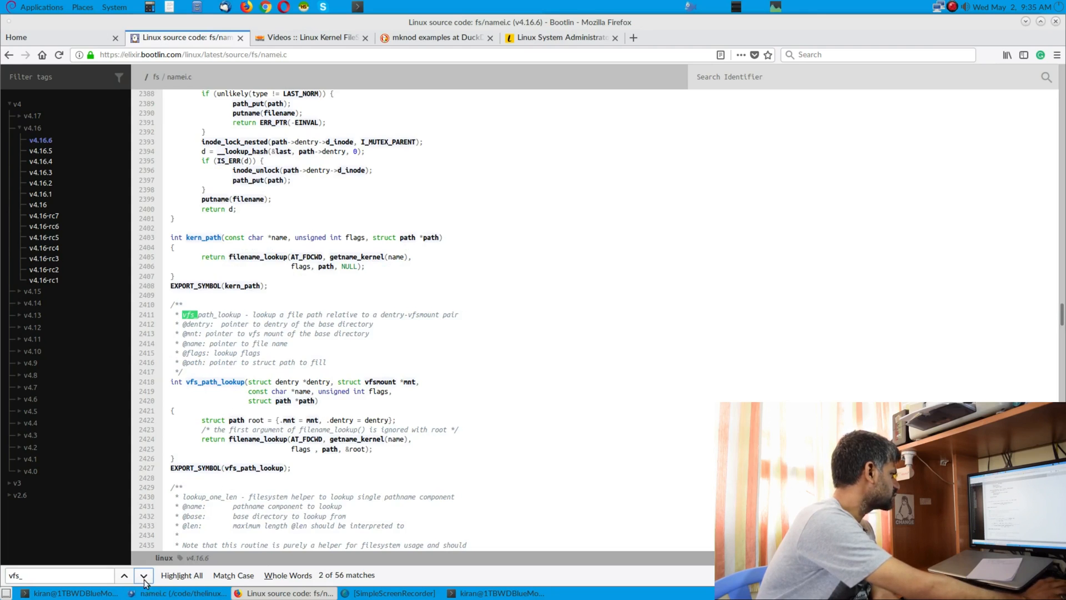
left_click(129, 576)
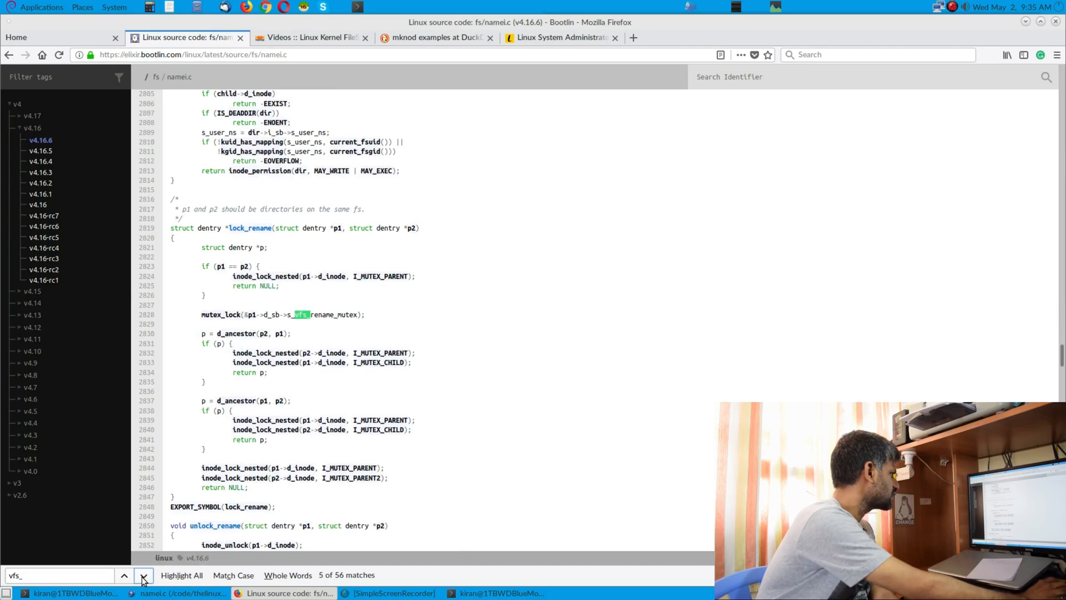
left_click(143, 576)
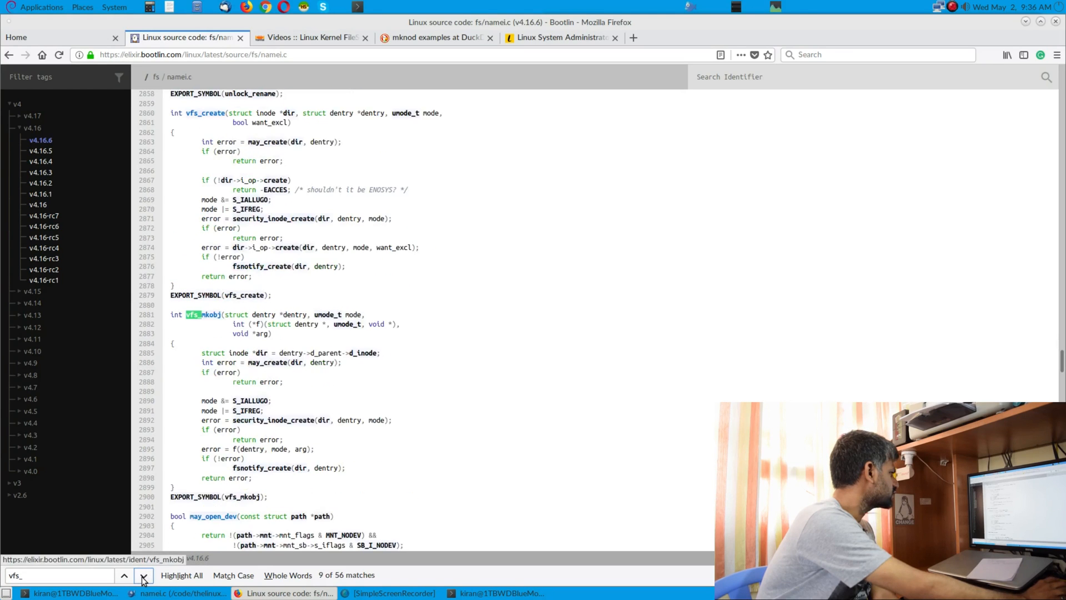
left_click(143, 575)
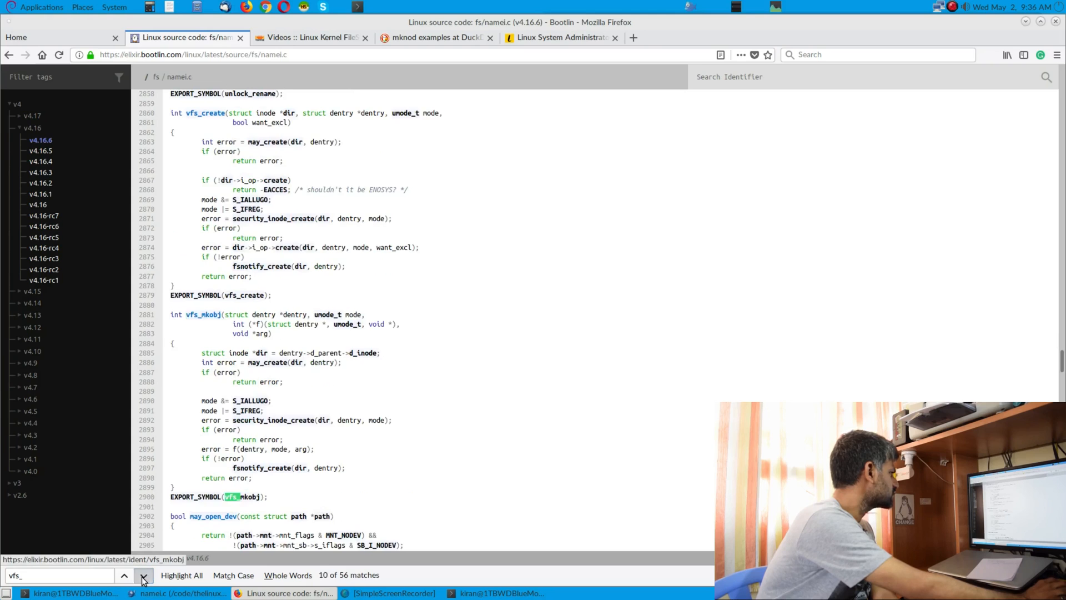
left_click(144, 576)
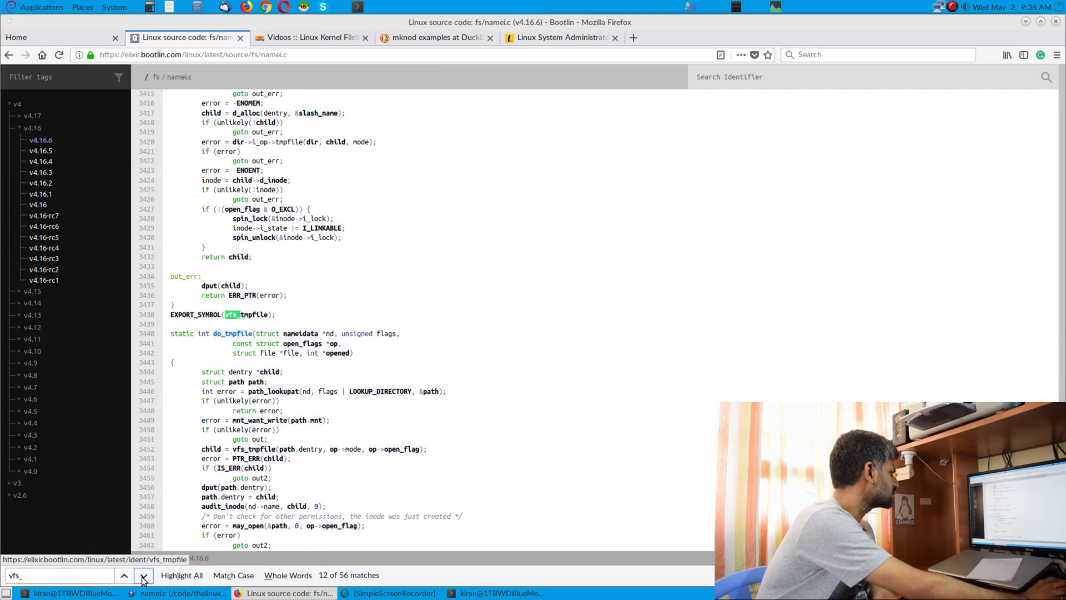
left_click(143, 575)
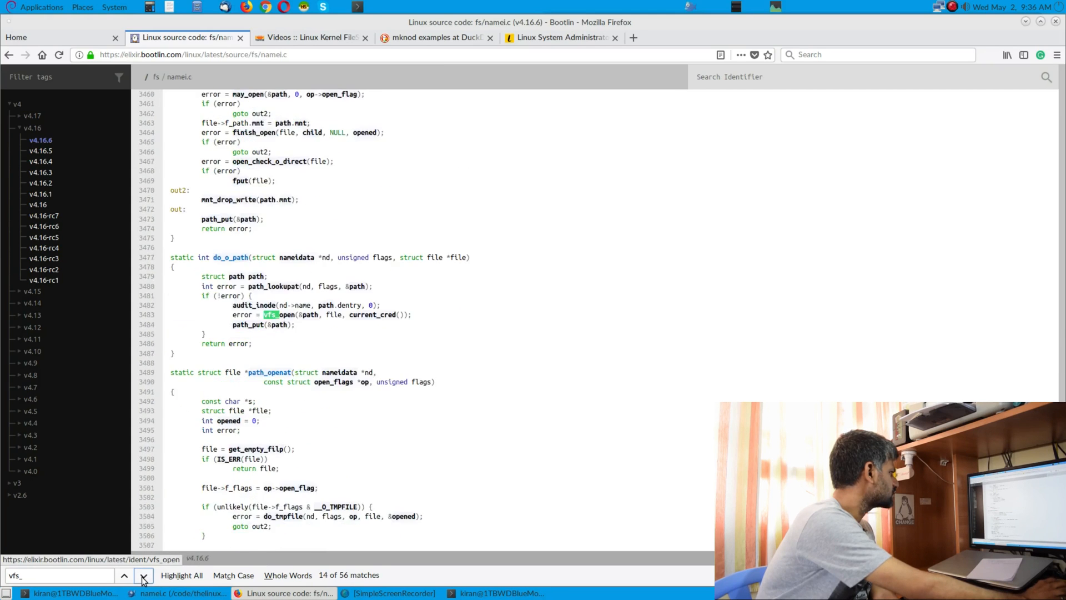
left_click(144, 576)
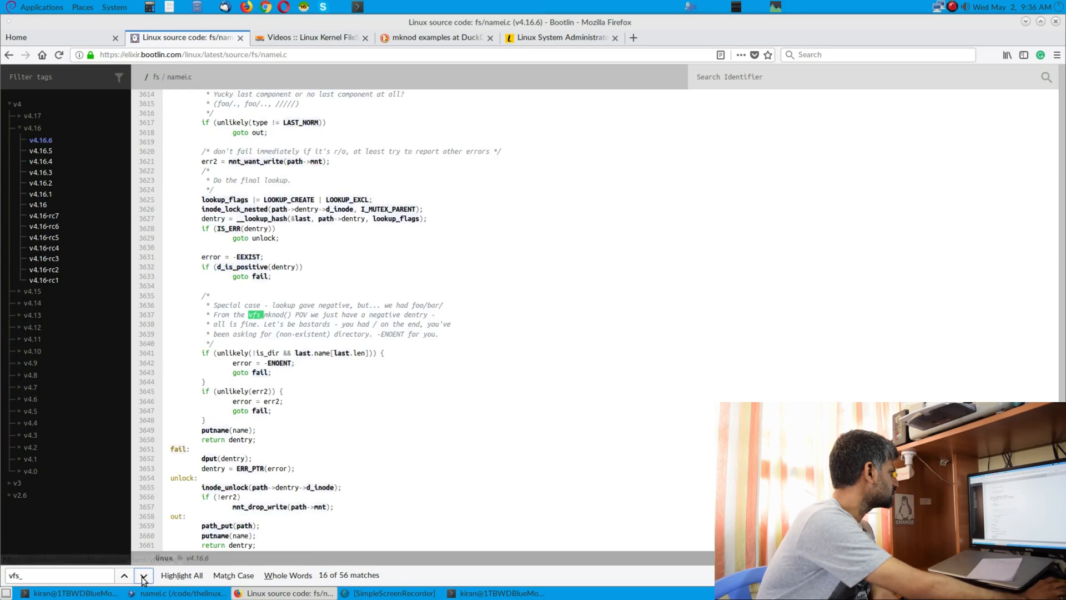
left_click(128, 575)
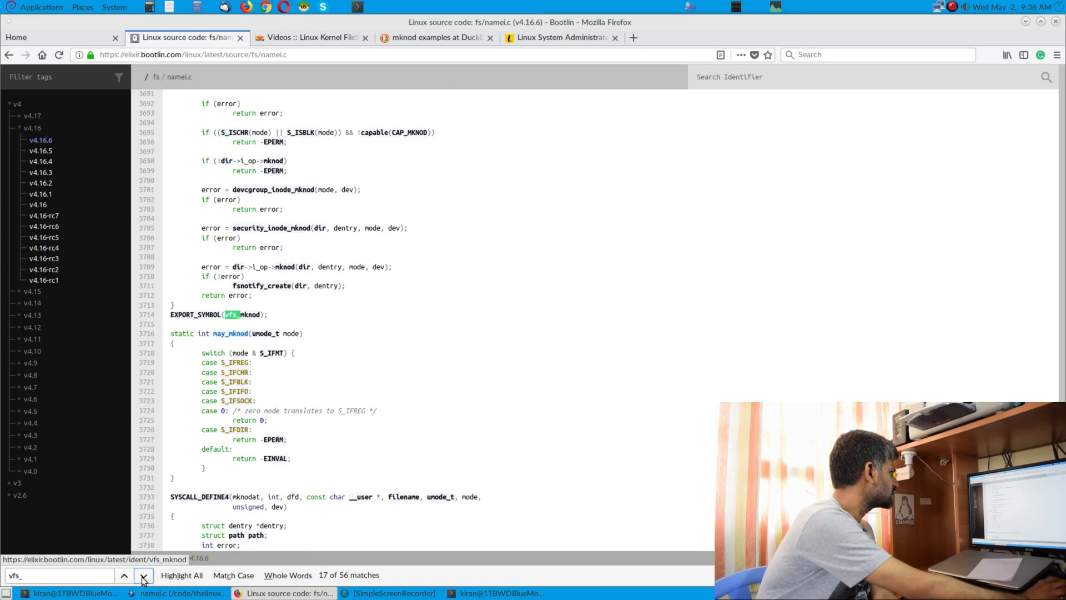
left_click(143, 575)
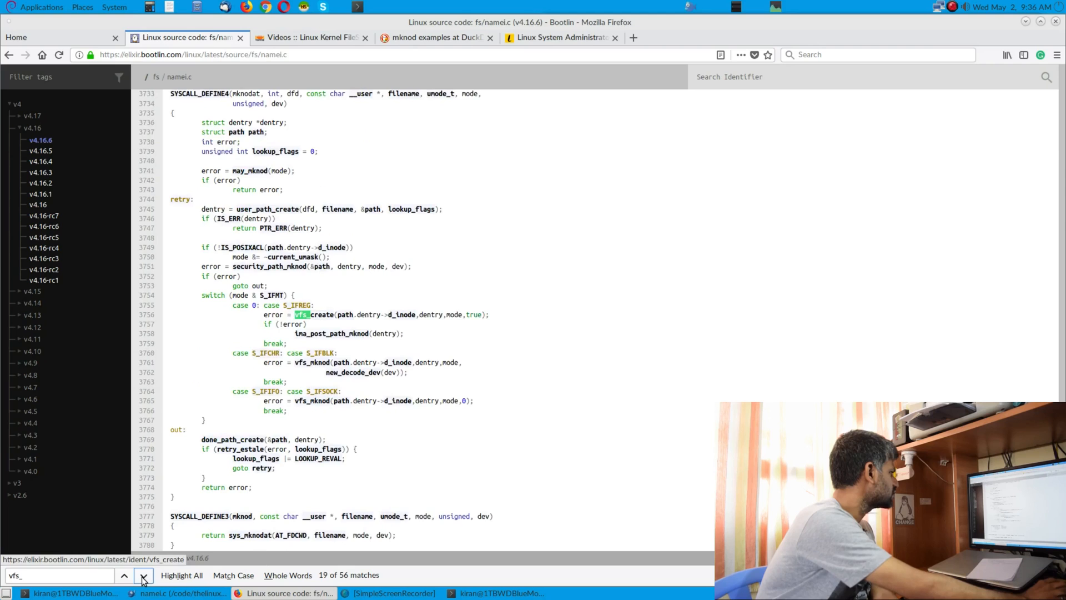
left_click(144, 575)
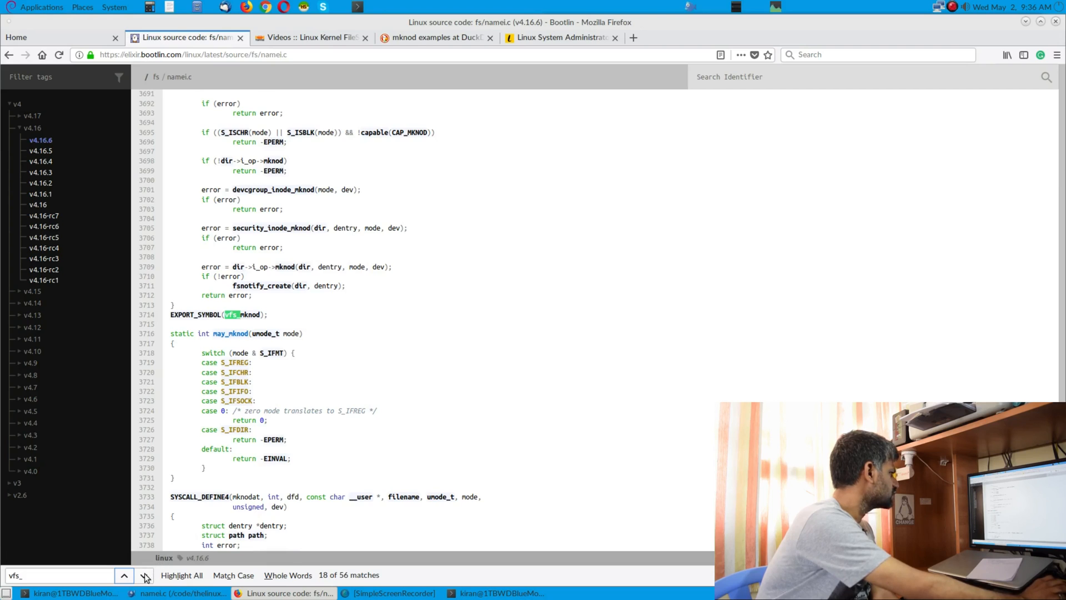
left_click(145, 575)
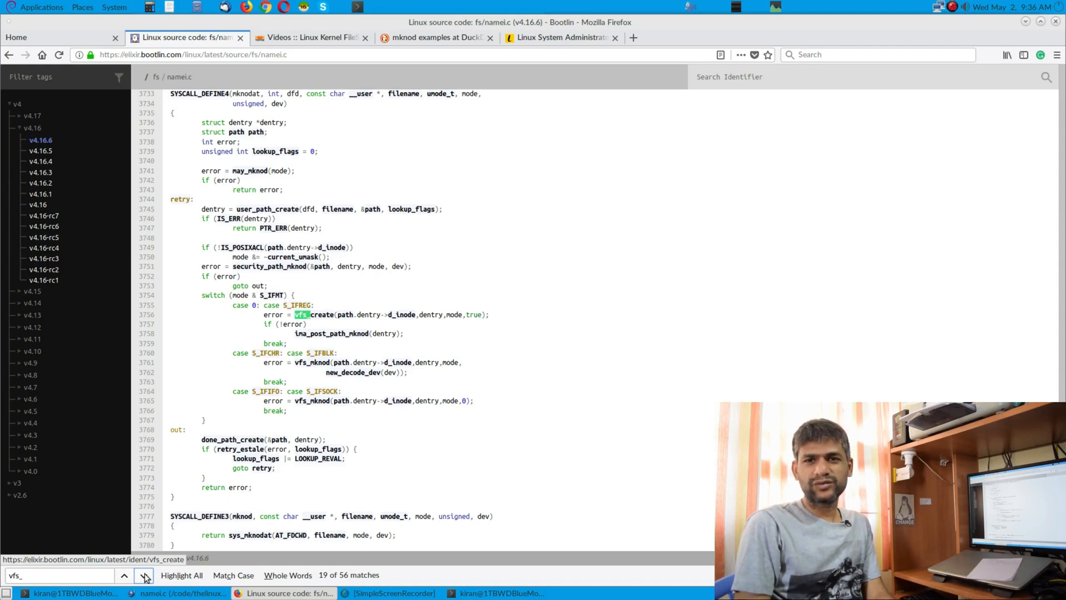
Continue through the vfs_mknod call, the vfs_mkdir definition, export and mkdirat call, to vfs_rmdir
left_click(129, 575)
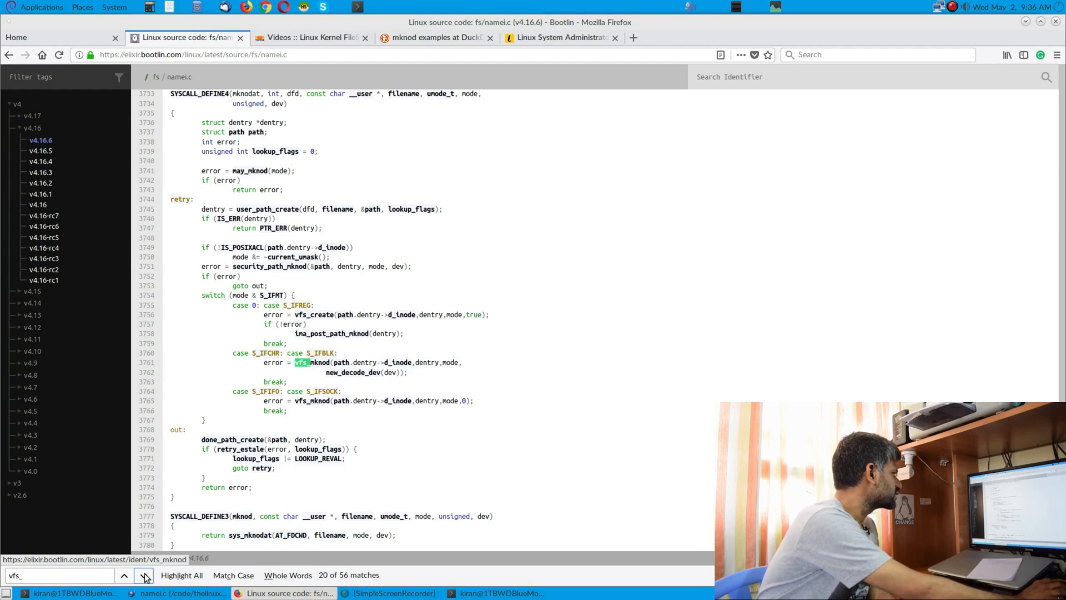
left_click(131, 575)
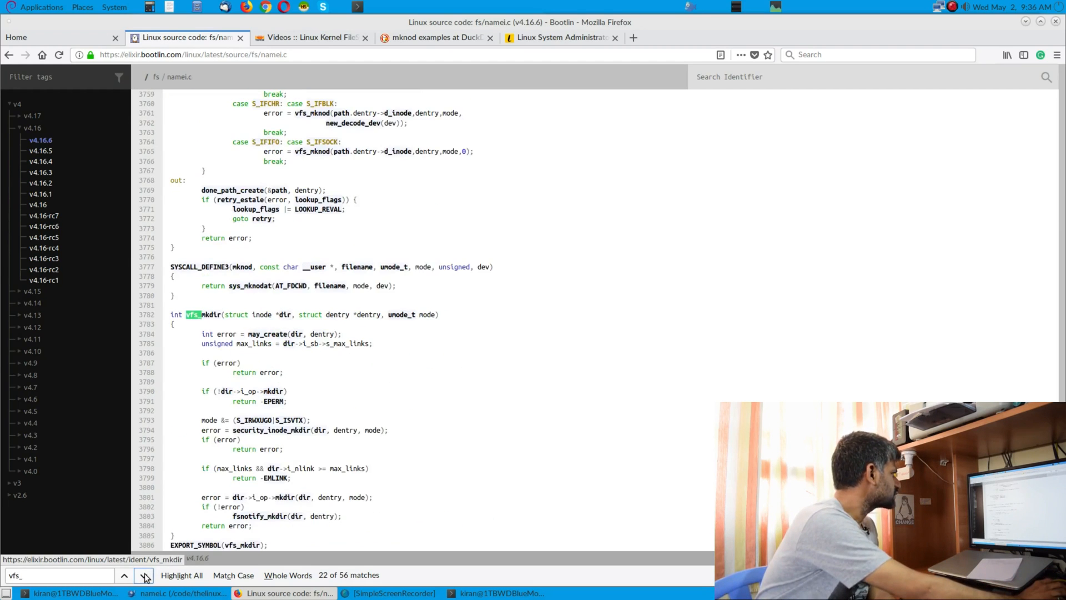
left_click(145, 576)
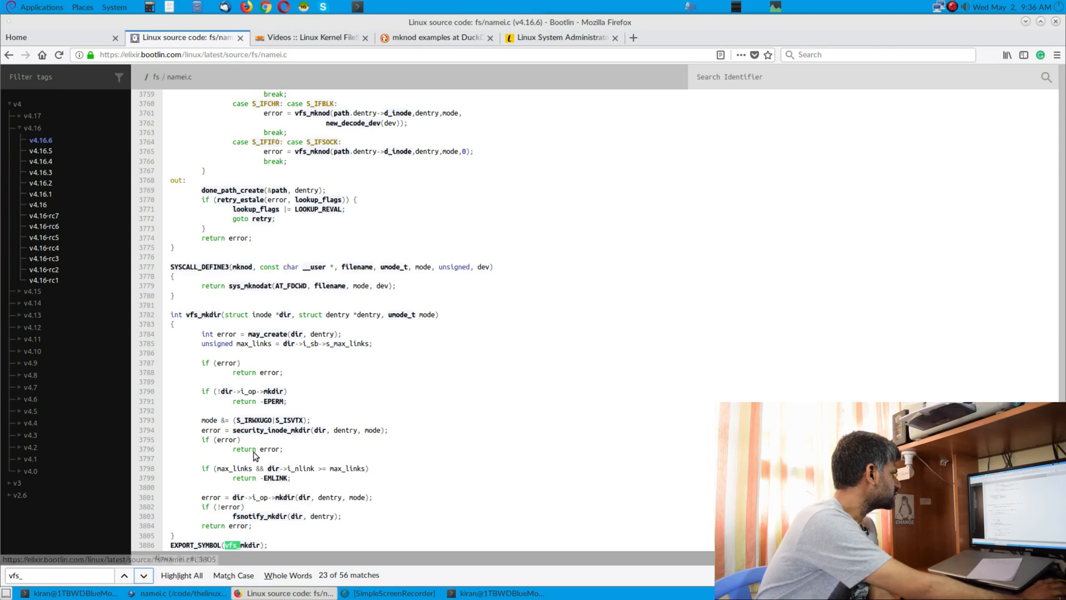
left_click(143, 575)
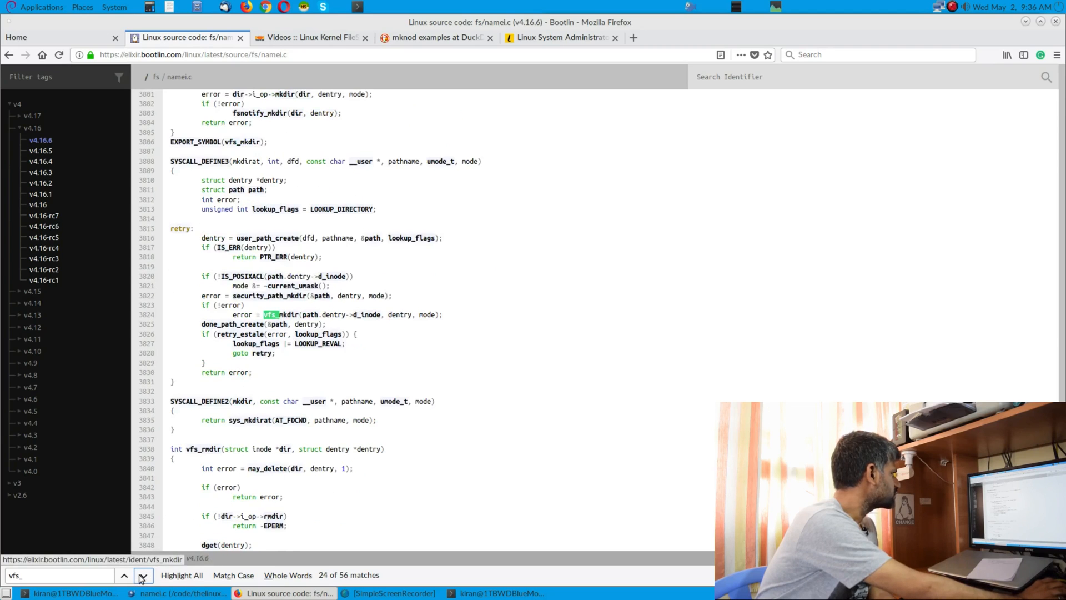
left_click(126, 575)
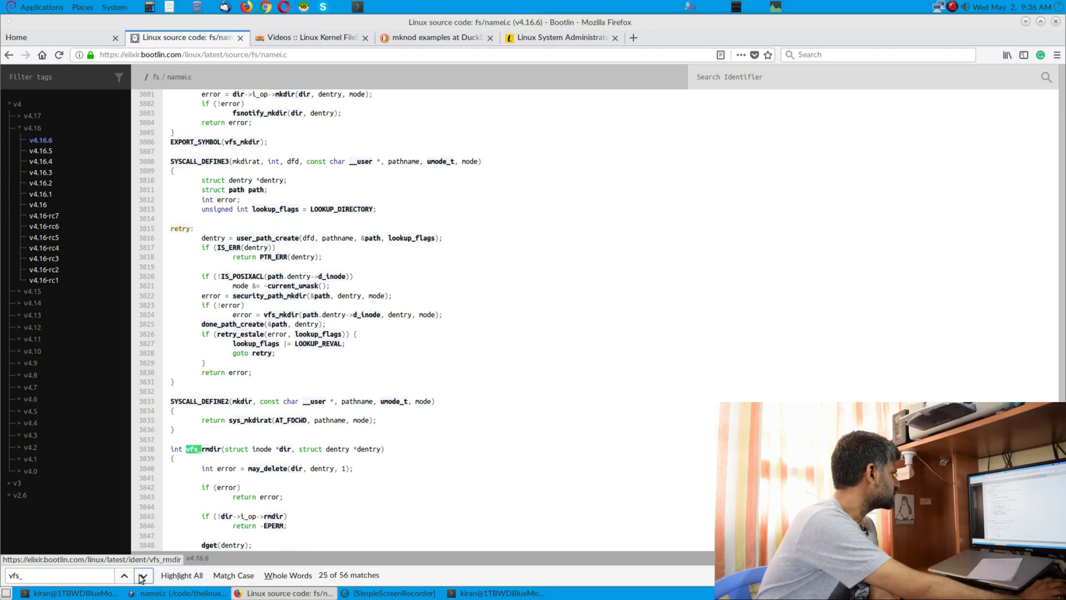
scroll("down", 3)
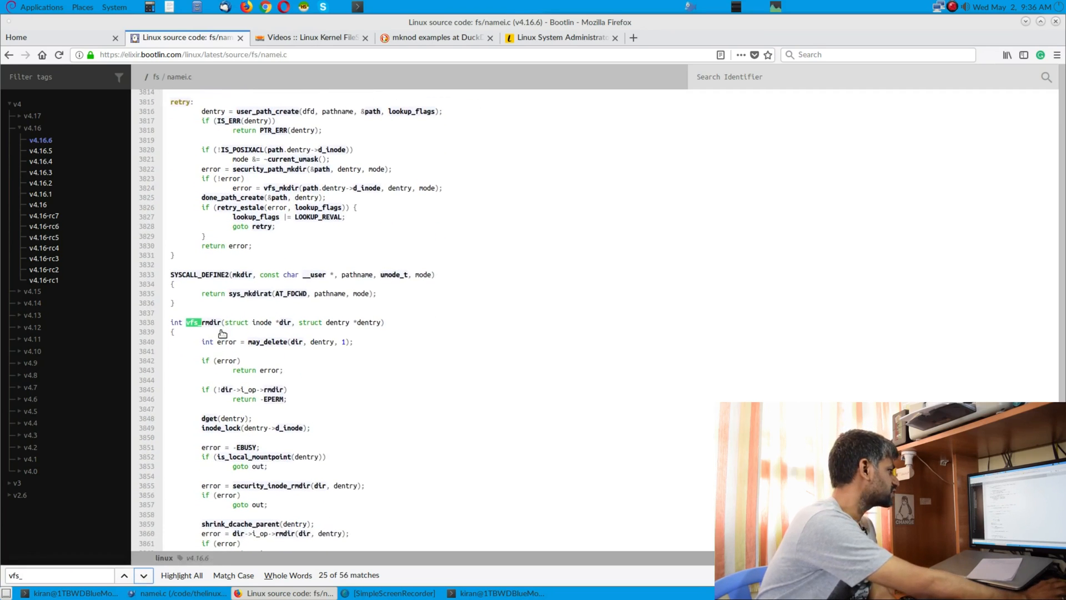
scroll("down", 3)
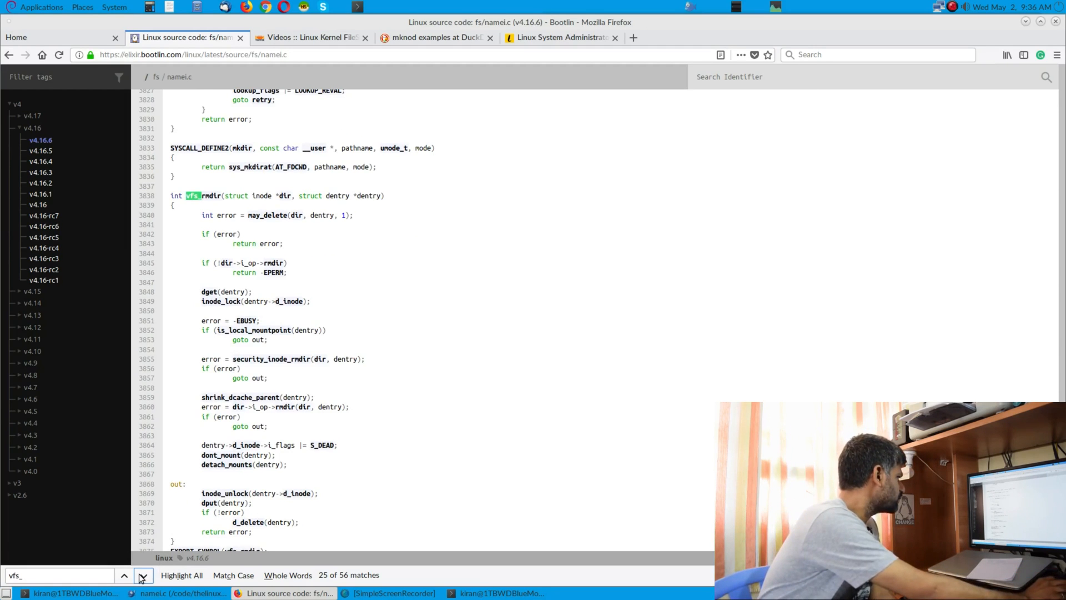
Step on through vfs_unlink, vfs_symlink, vfs_link, vfs_rename, vfs_whiteout and vfs_readlink until the search wraps to the top
left_click(143, 575)
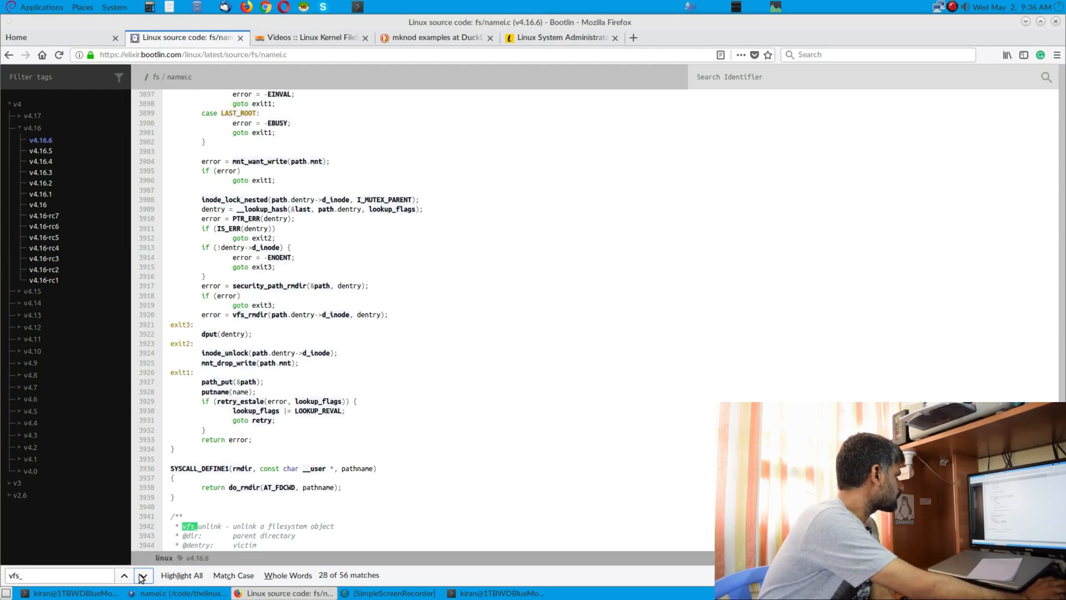
left_click(143, 576)
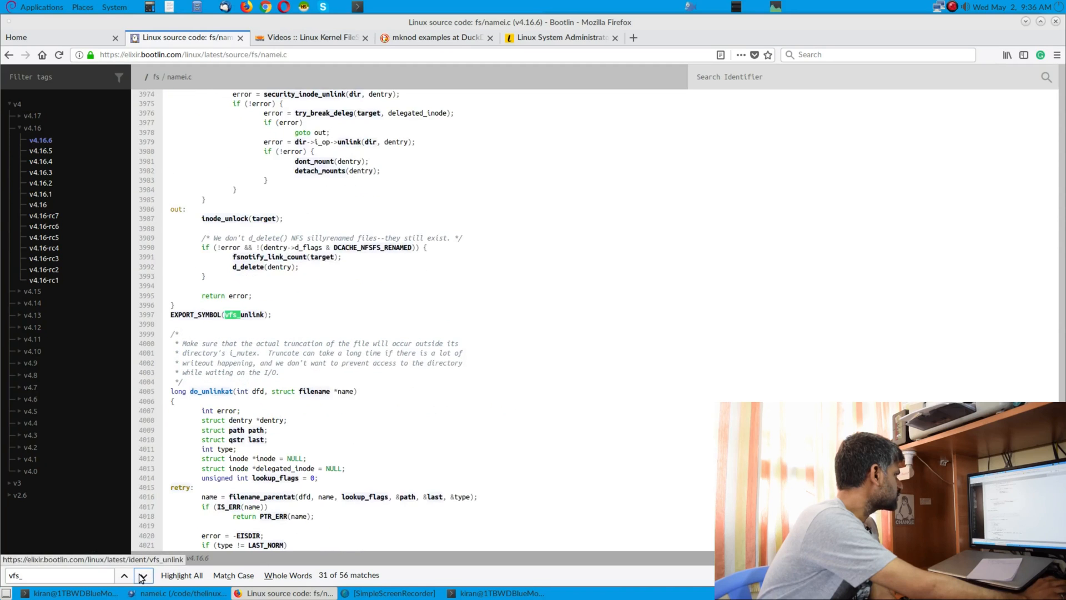
left_click(143, 575)
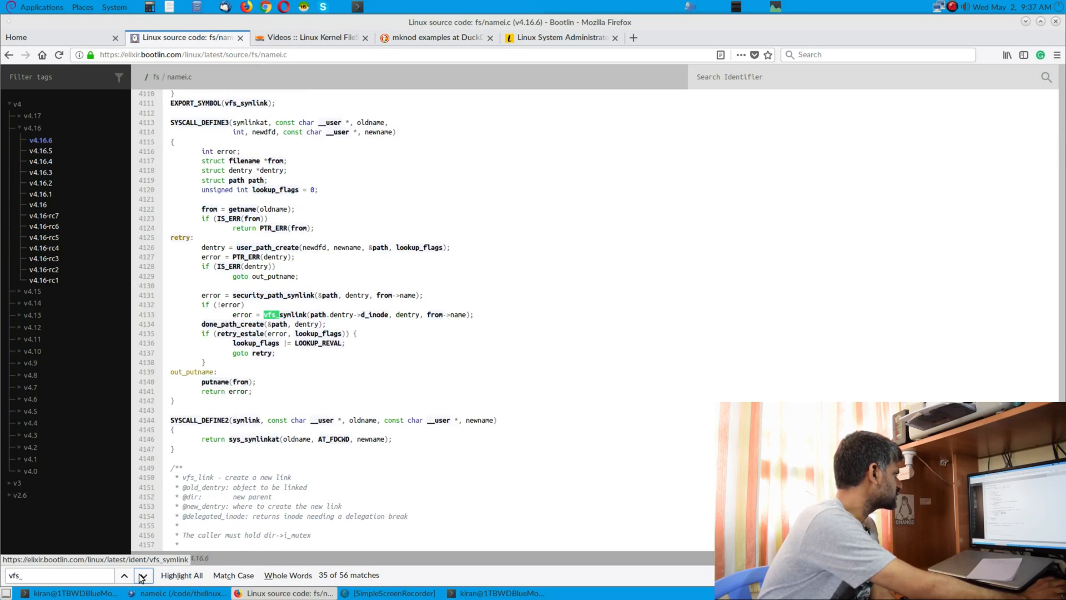
left_click(142, 575)
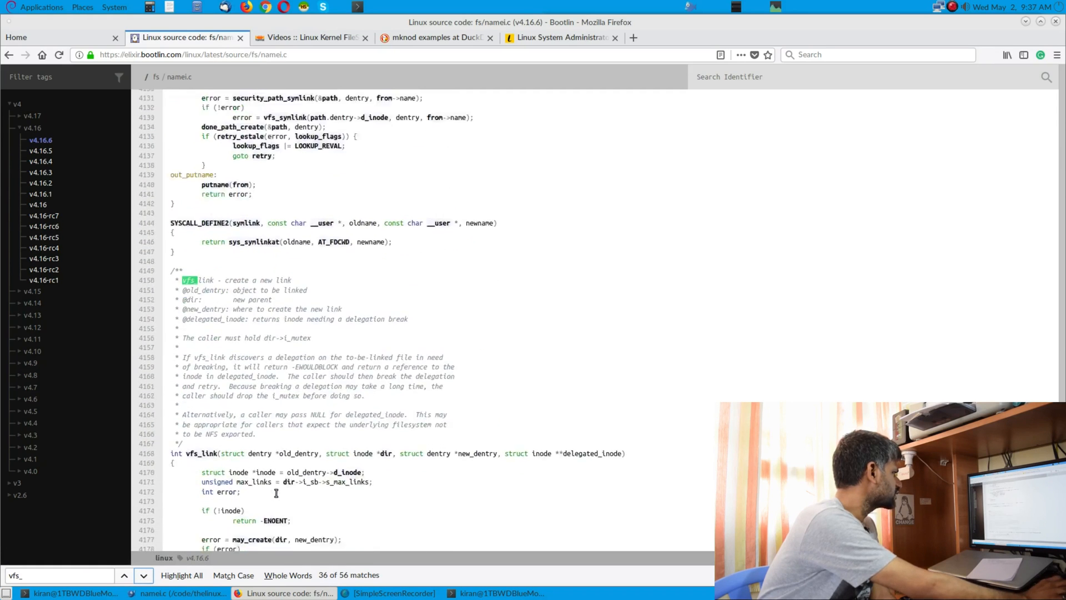
left_click(144, 575)
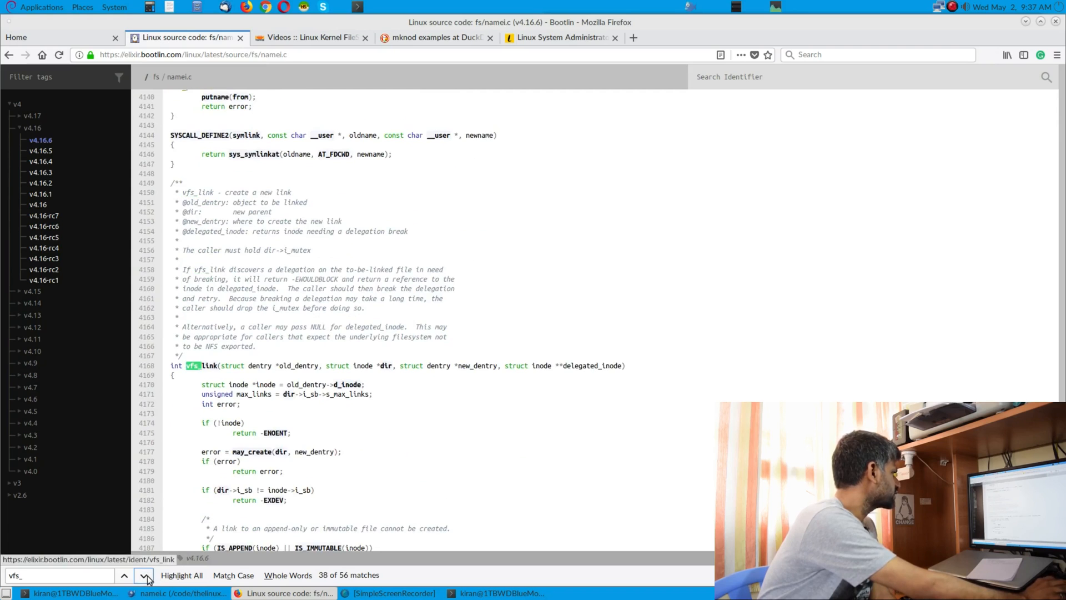
left_click(143, 576)
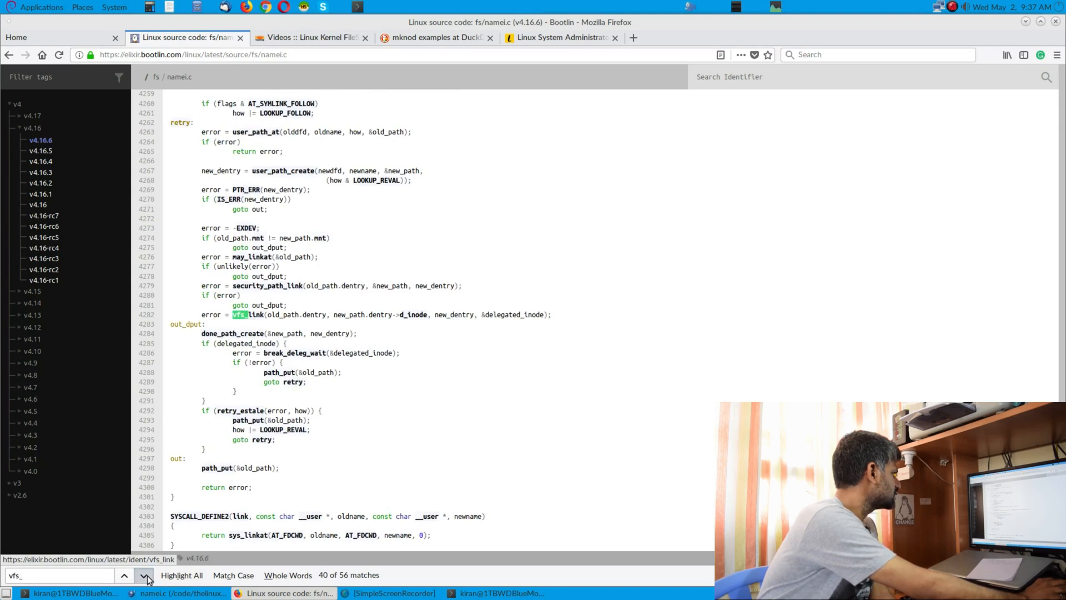
left_click(144, 575)
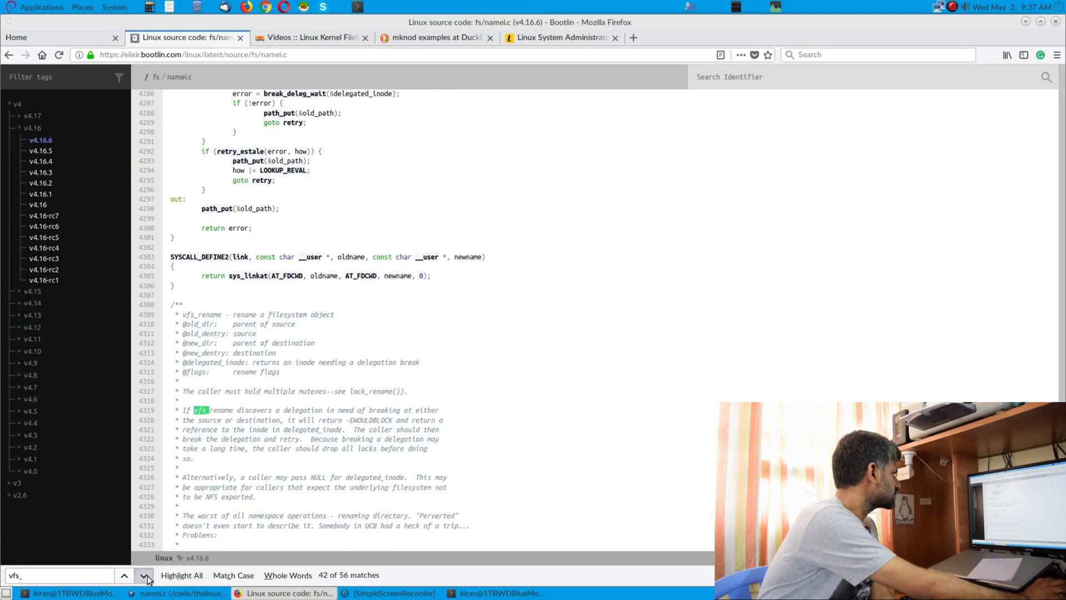
left_click(145, 576)
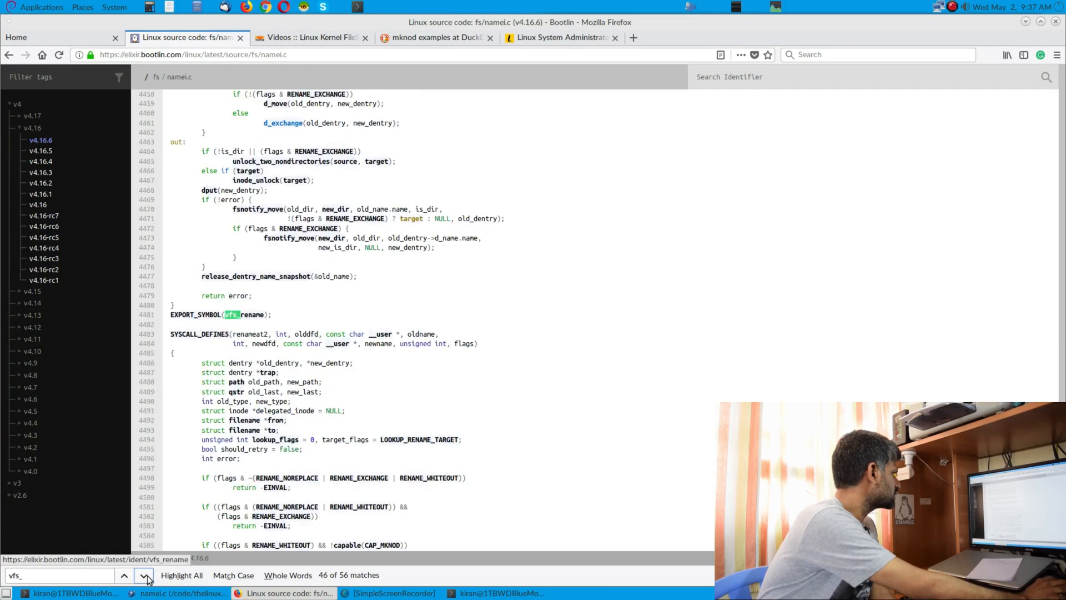
left_click(143, 575)
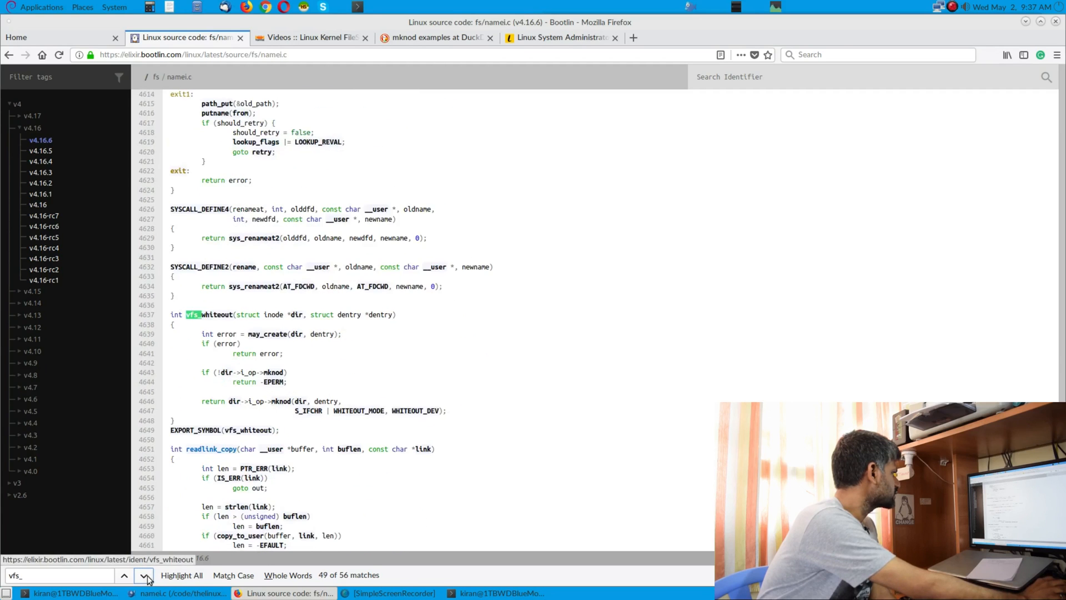
left_click(129, 576)
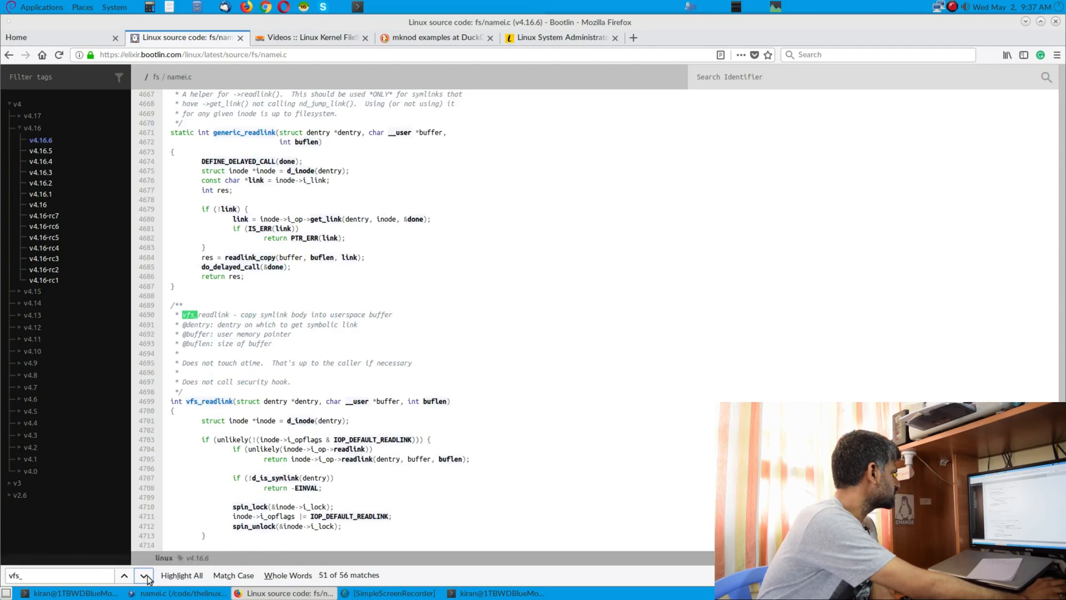
left_click(142, 576)
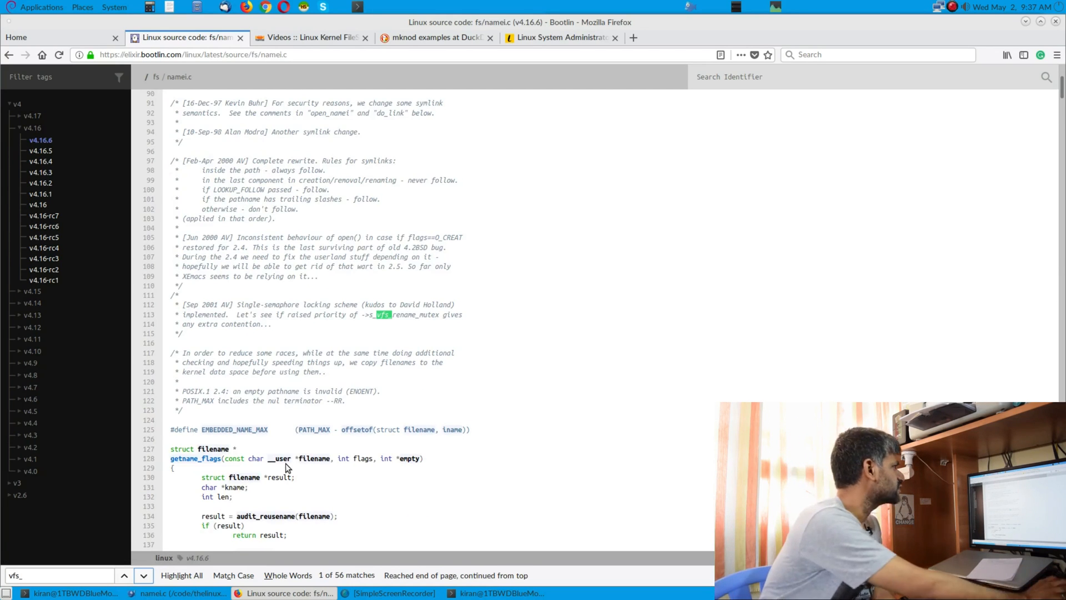
Return to the Linux Kernel FileSystems episode page and scroll past the storage stack to the VFS-above-FS0–FSN diagram
left_click(309, 38)
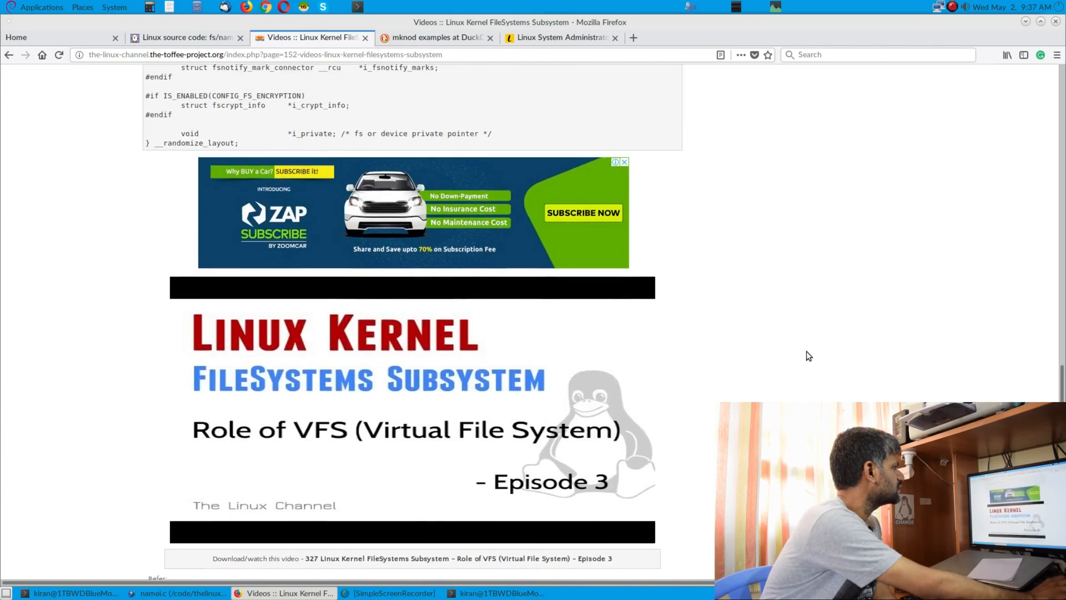
scroll("down", 3)
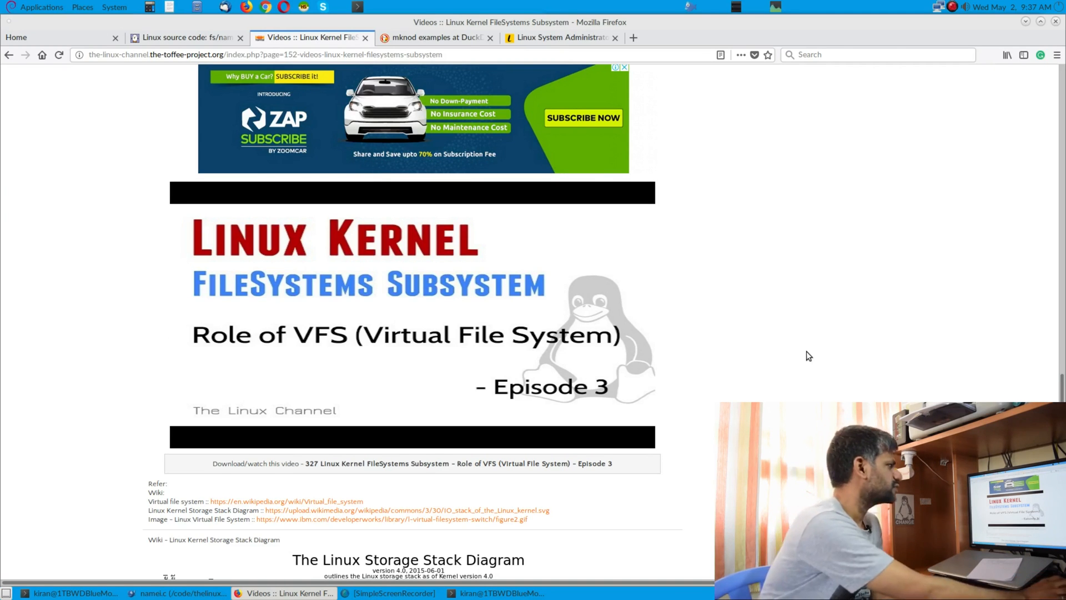
scroll("down", 3)
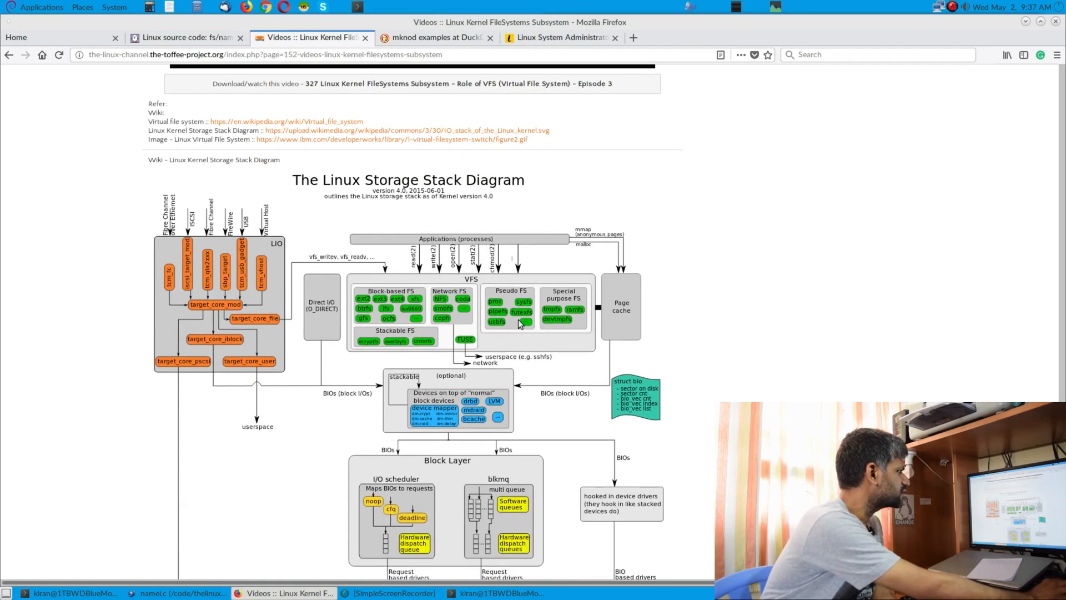
scroll("down", 3)
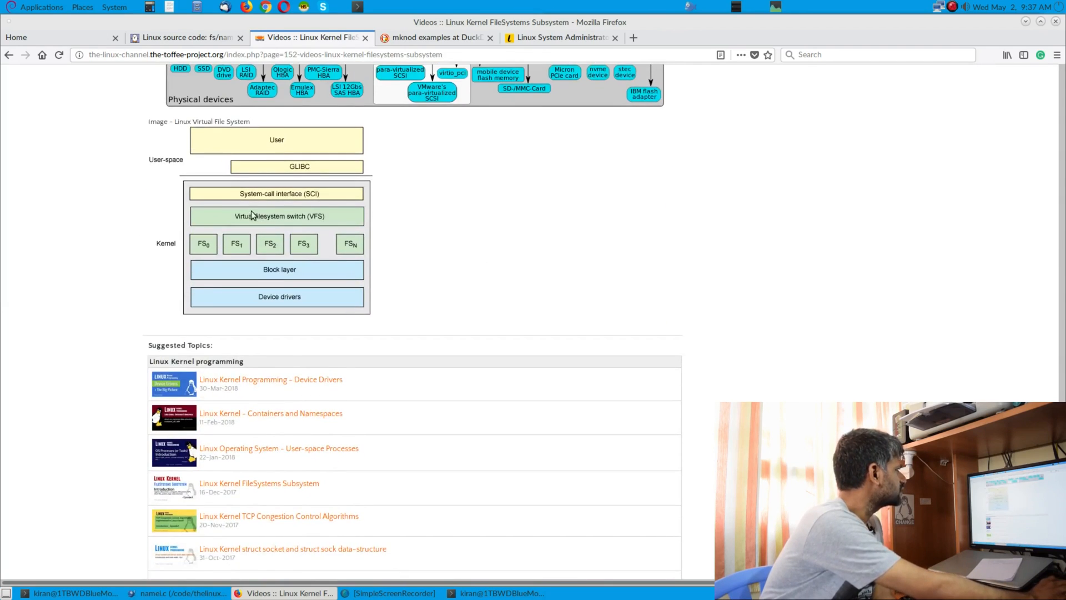
mouse_move(247, 224)
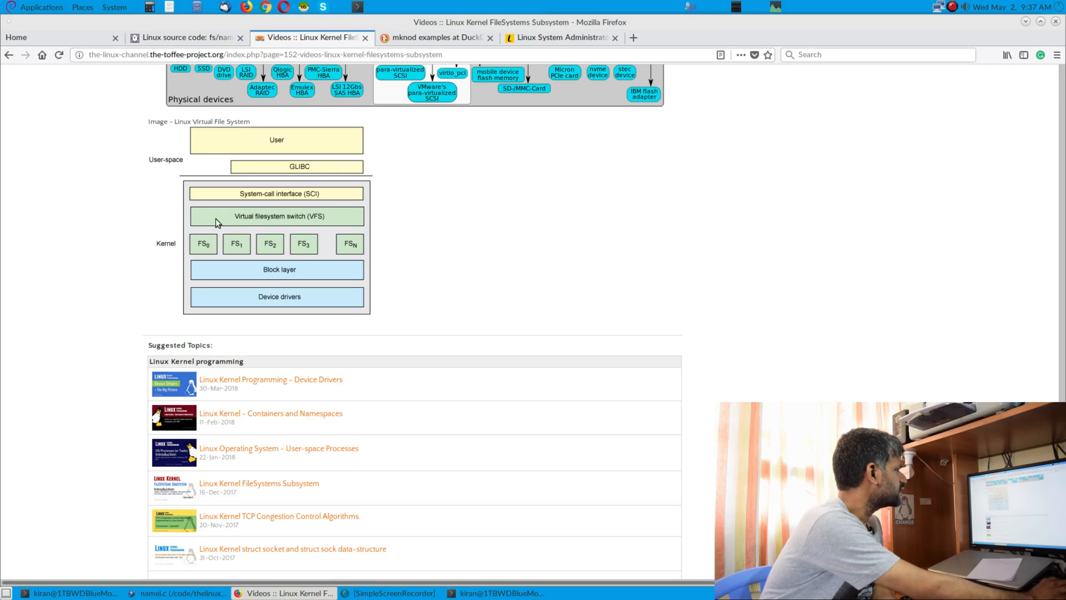
mouse_move(339, 254)
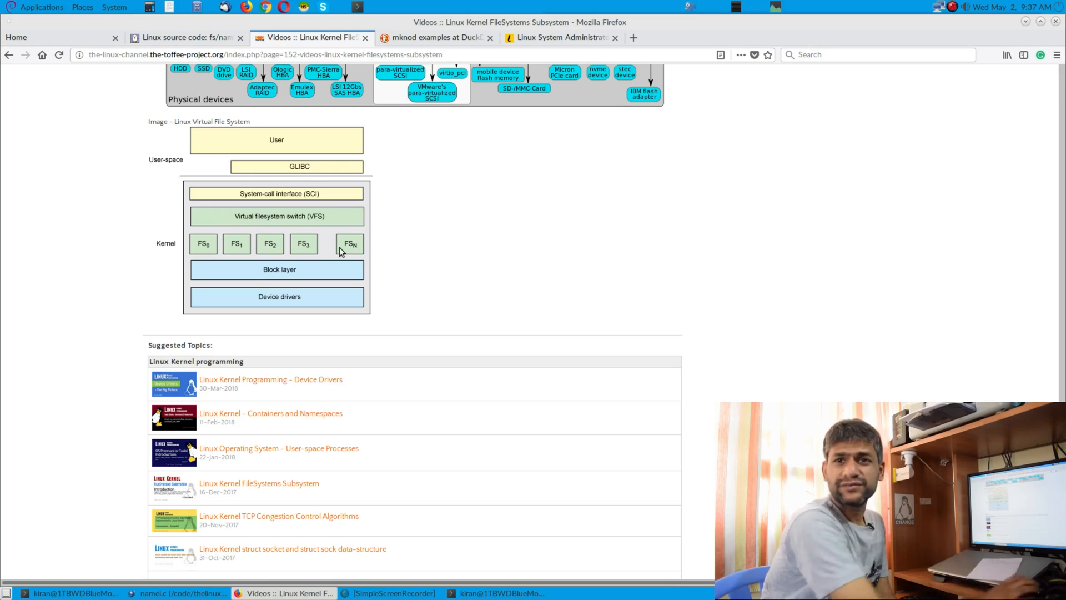